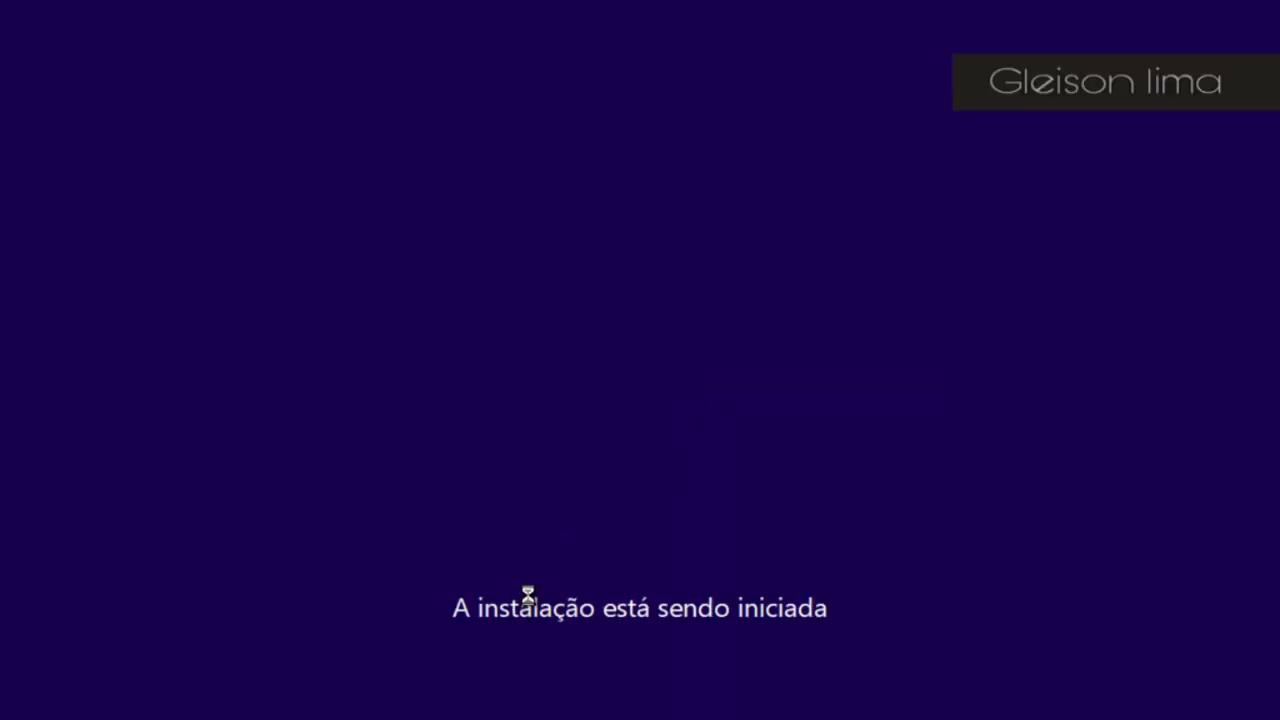
pyautogui.moveTo(968, 477)
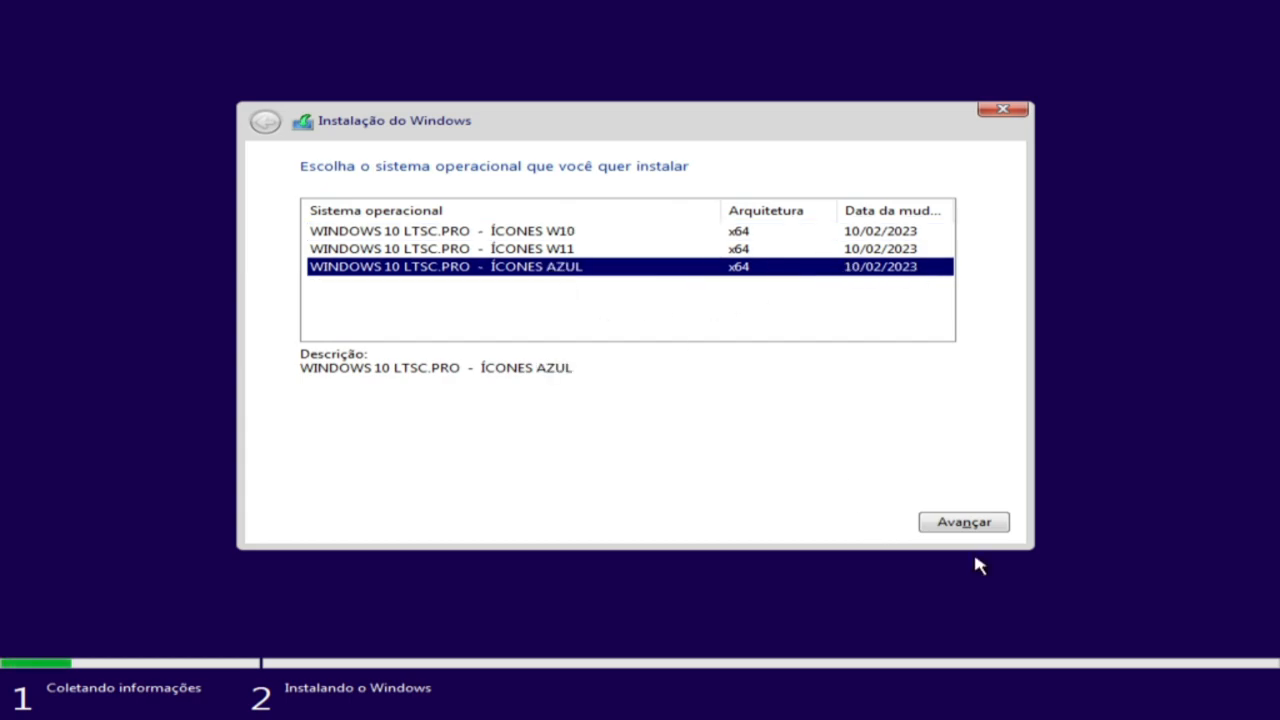
# - Continue with the ÍCONES AZUL edition and create a 51200 MB partition on the unallocated space
pyautogui.click(962, 521)
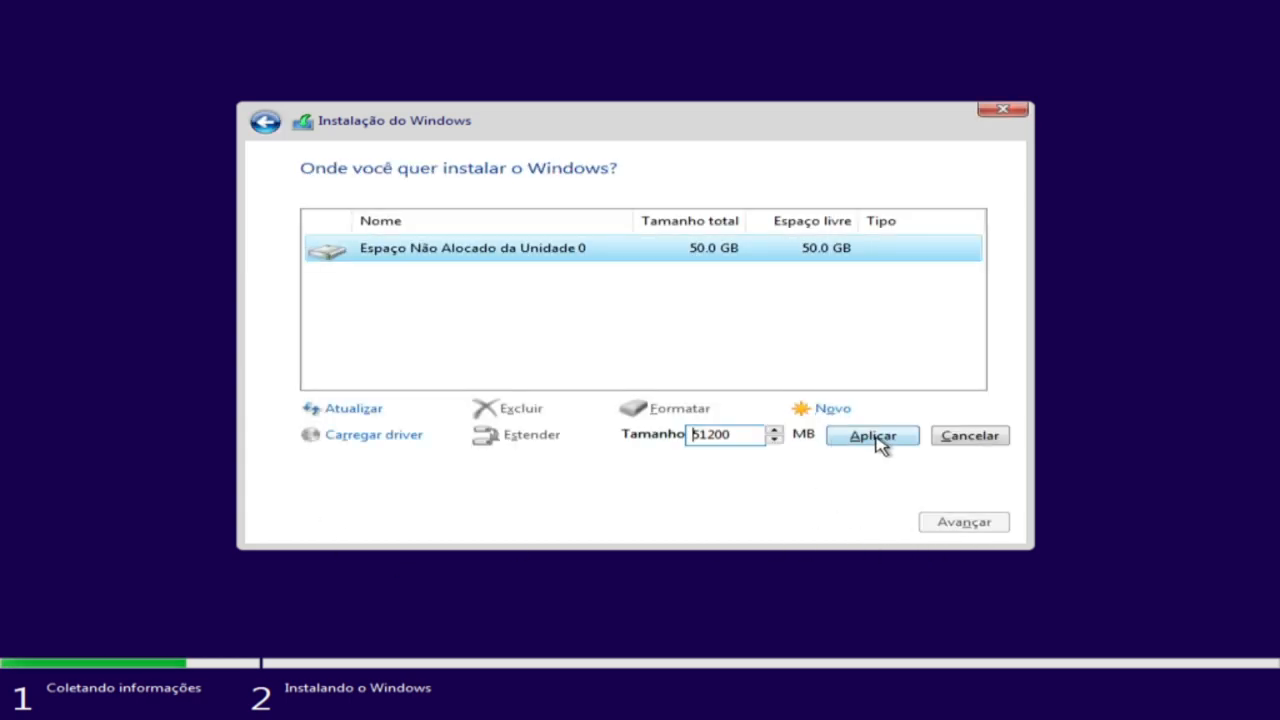
pyautogui.click(871, 436)
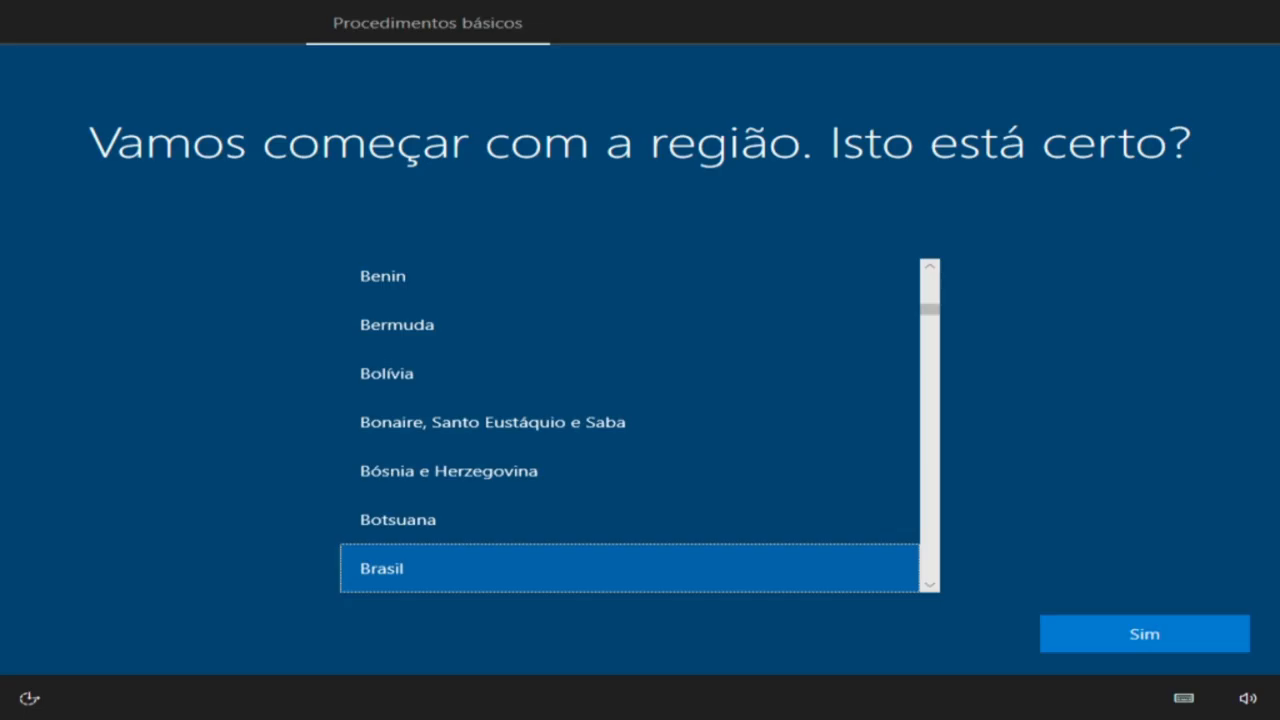
# - Confirm Brasil as region and Português (Brasil ABNT2) as keyboard layout
pyautogui.click(1144, 633)
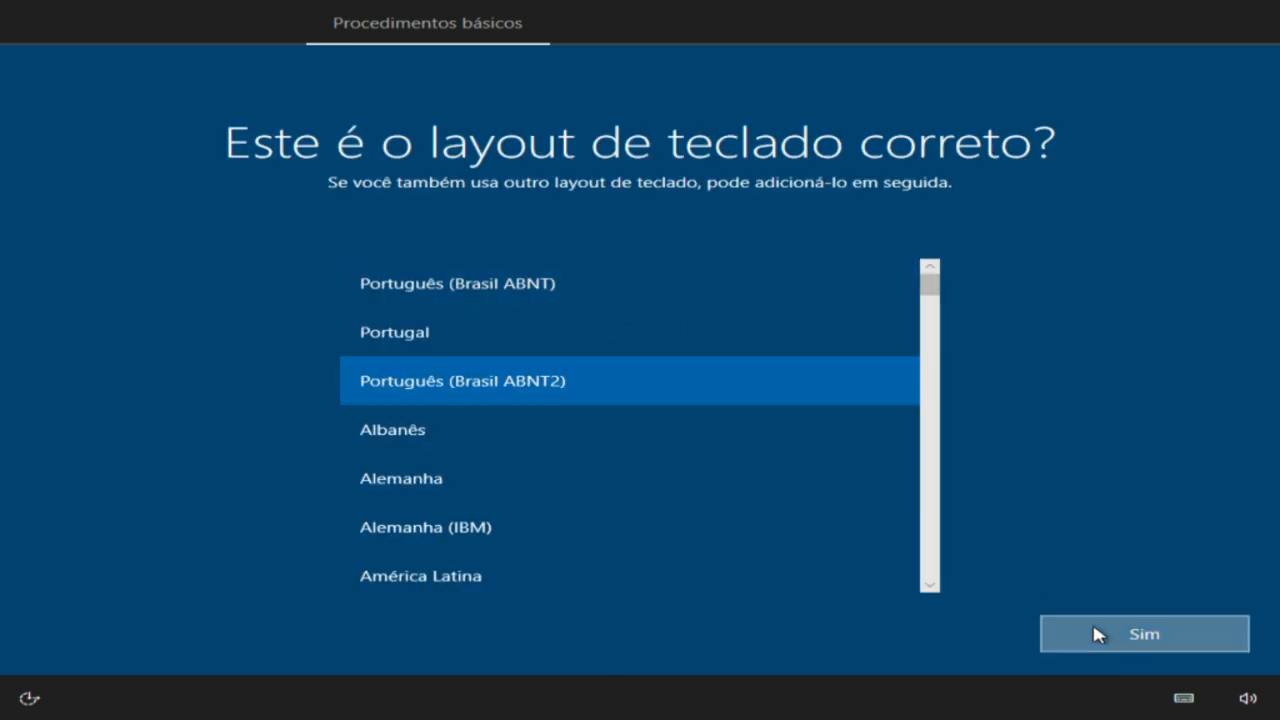
pyautogui.click(1144, 633)
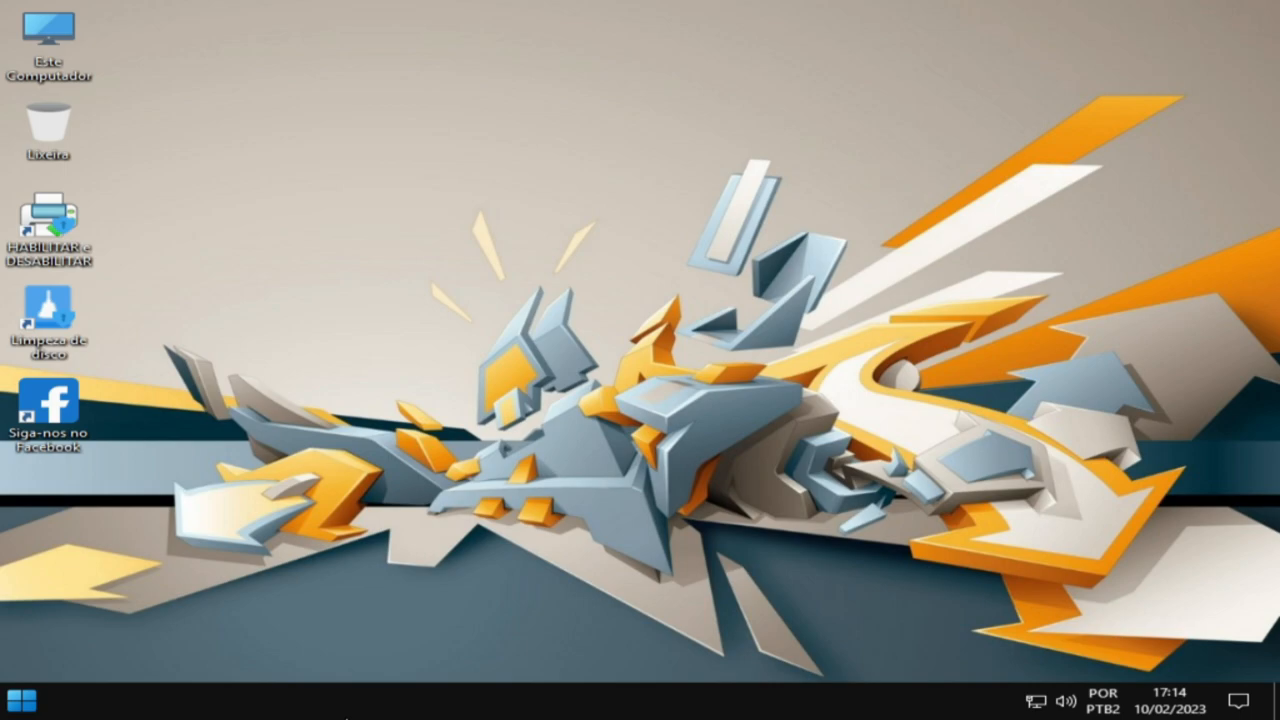
pyautogui.moveTo(145, 580)
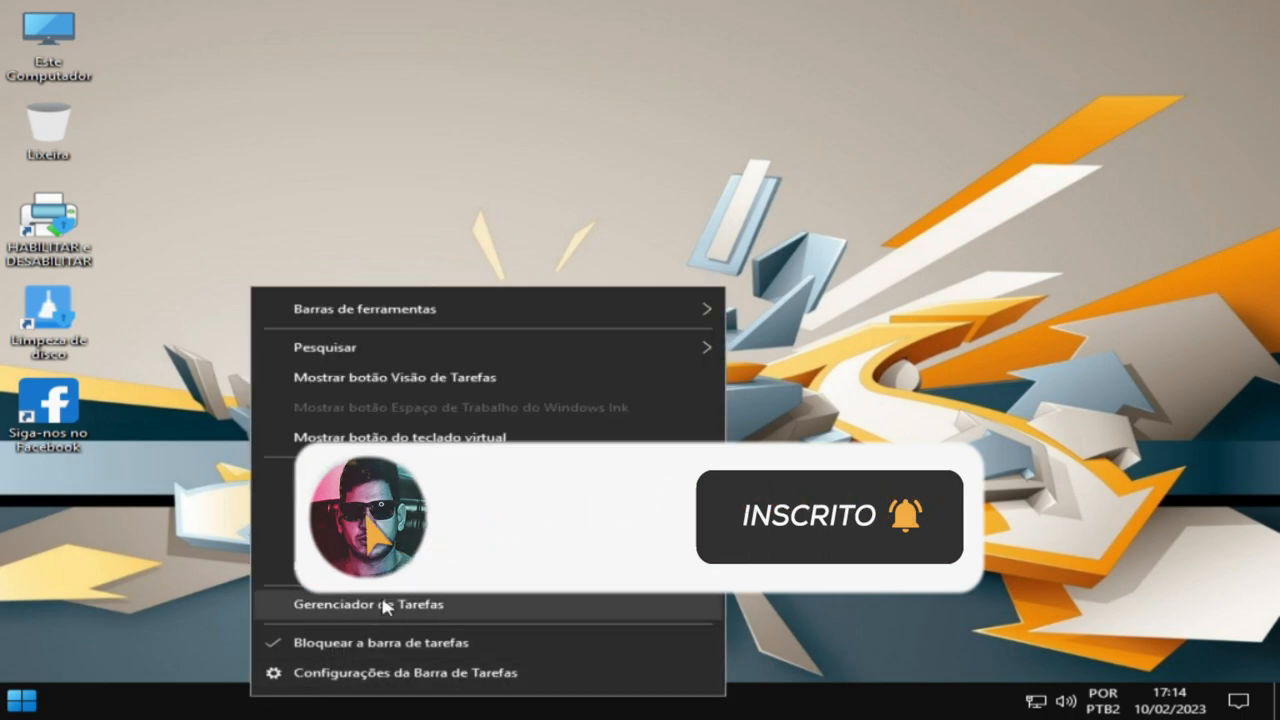
# - Launch Task Manager with full details and view the CPU performance graph (i5-3340S, 2 GB)
pyautogui.click(372, 604)
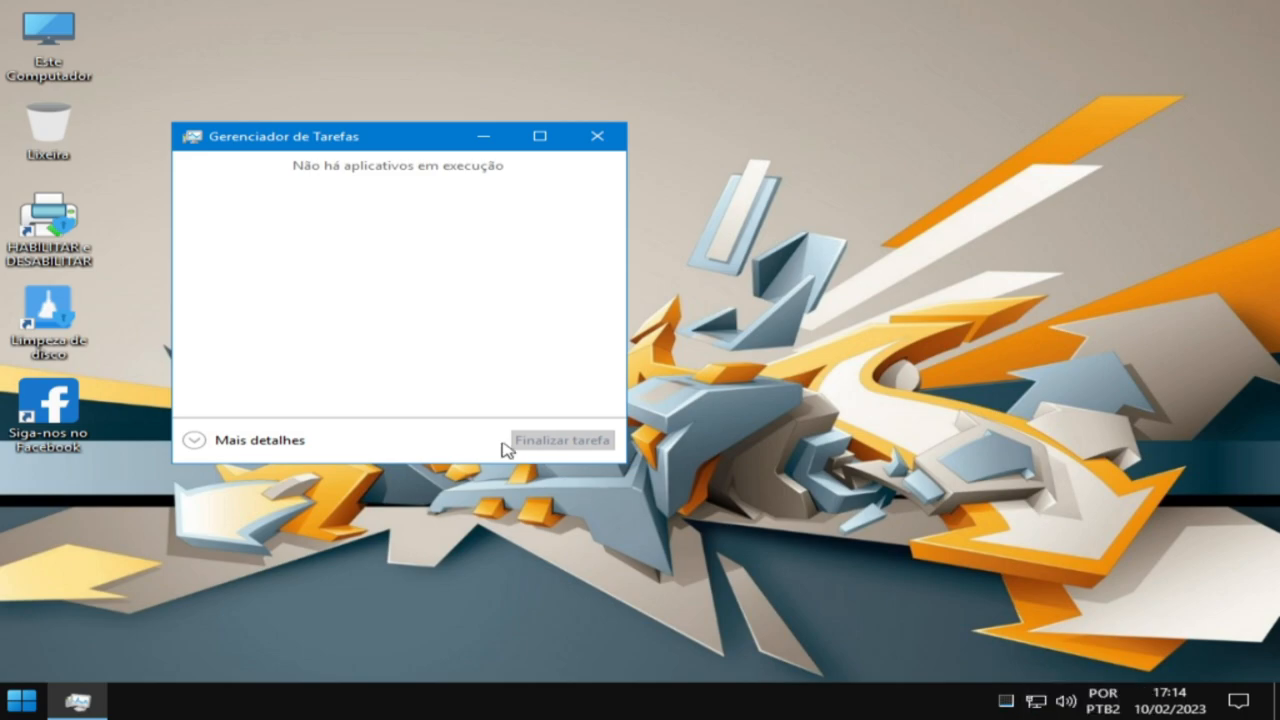
pyautogui.click(259, 439)
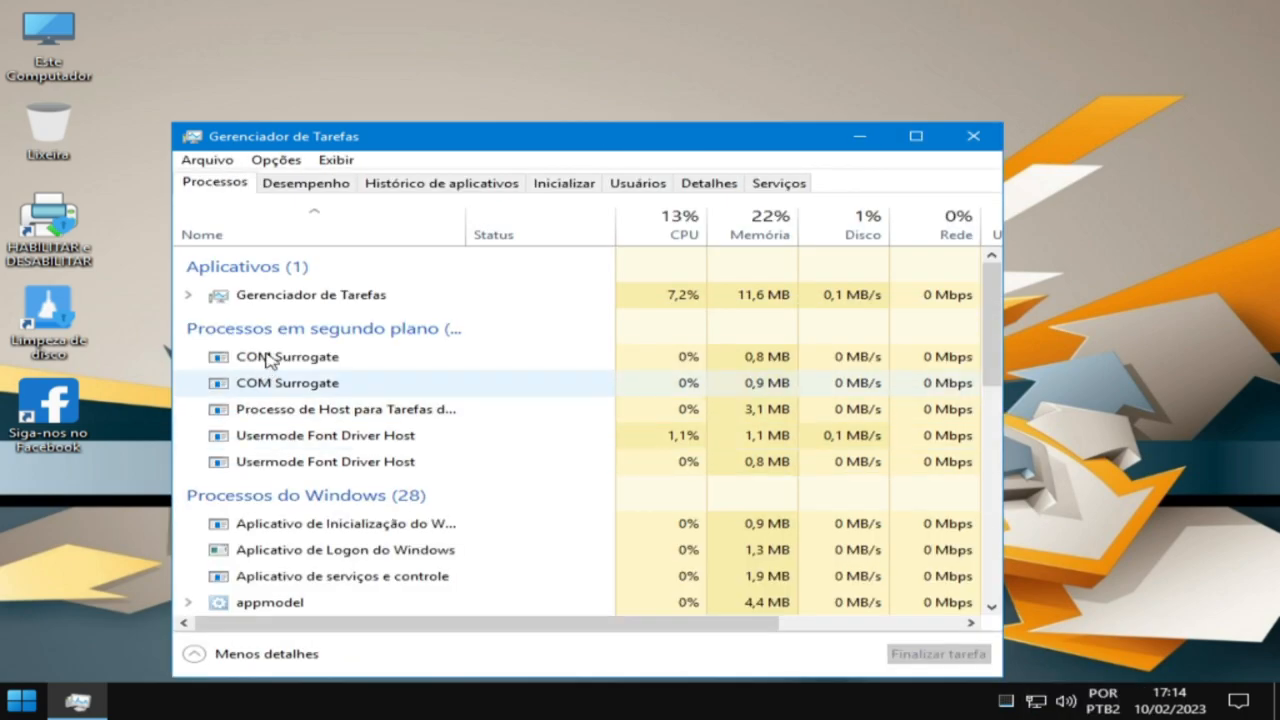
pyautogui.click(305, 182)
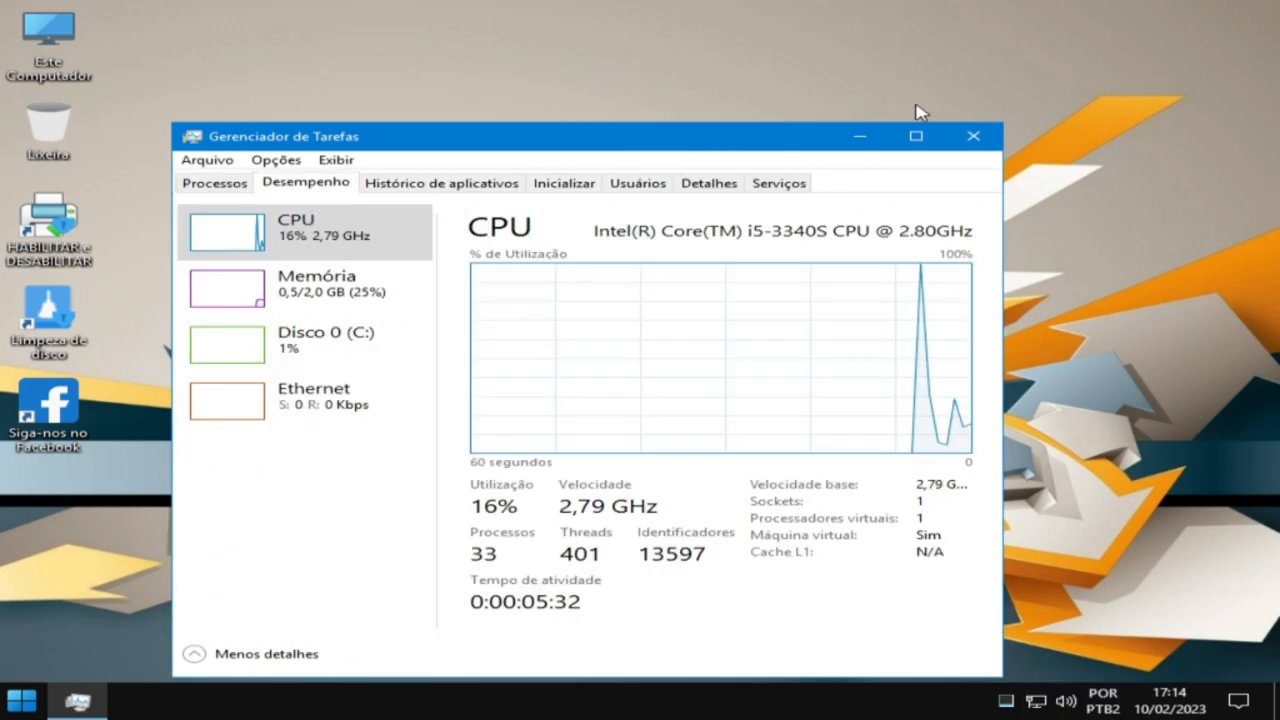
pyautogui.moveTo(915, 135)
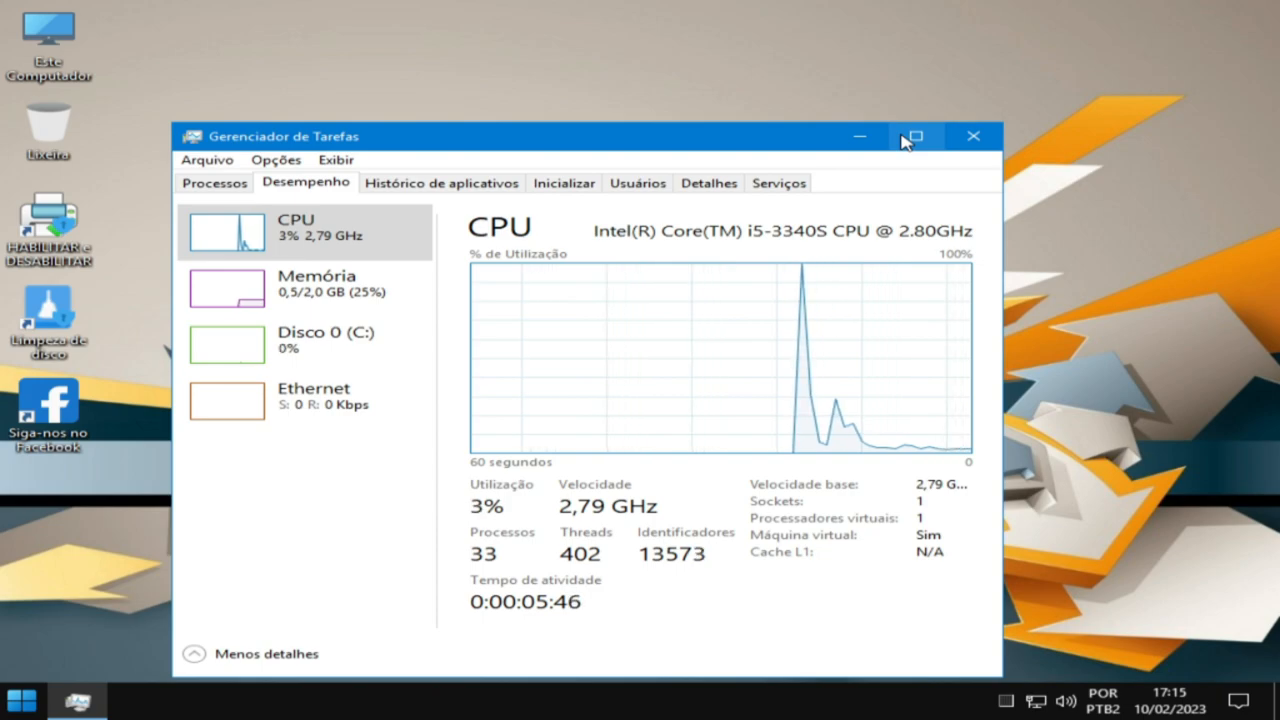
# - Run winver to confirm Windows 10 Enterprise LTSC 1809 build 17763.3887, then close it and Task Manager
pyautogui.press('Win+r')
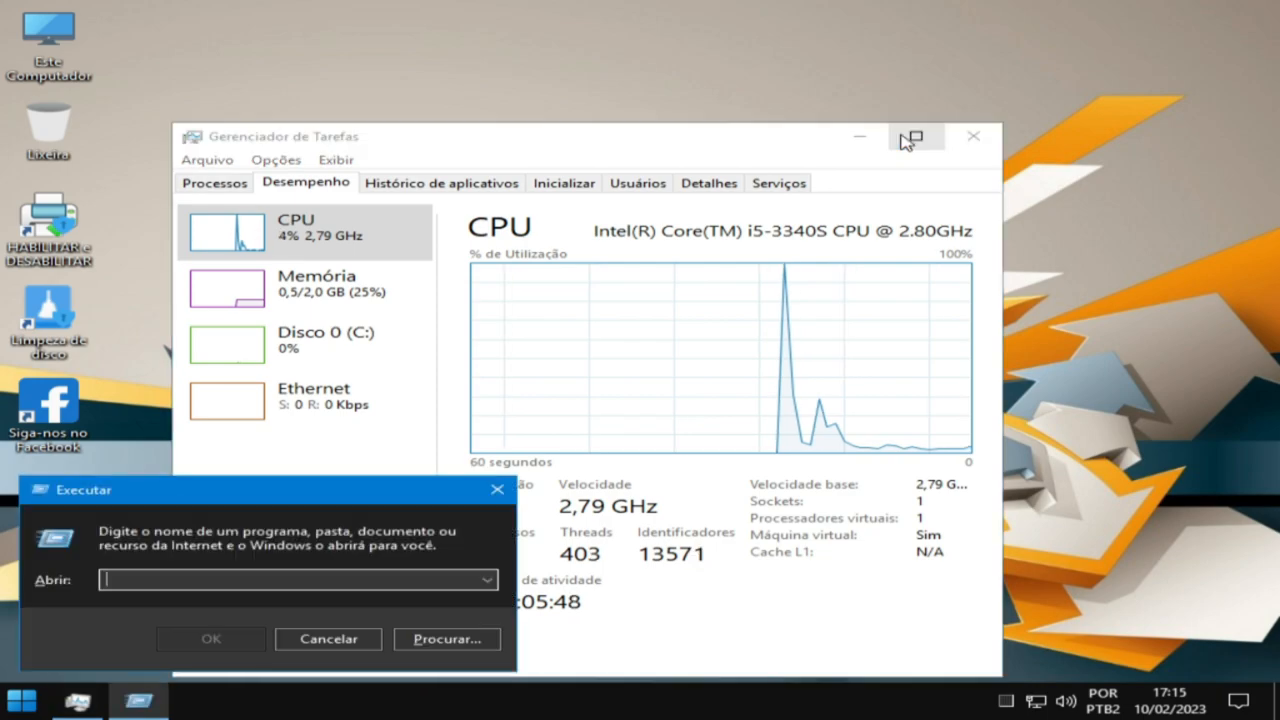
pyautogui.write('winv')
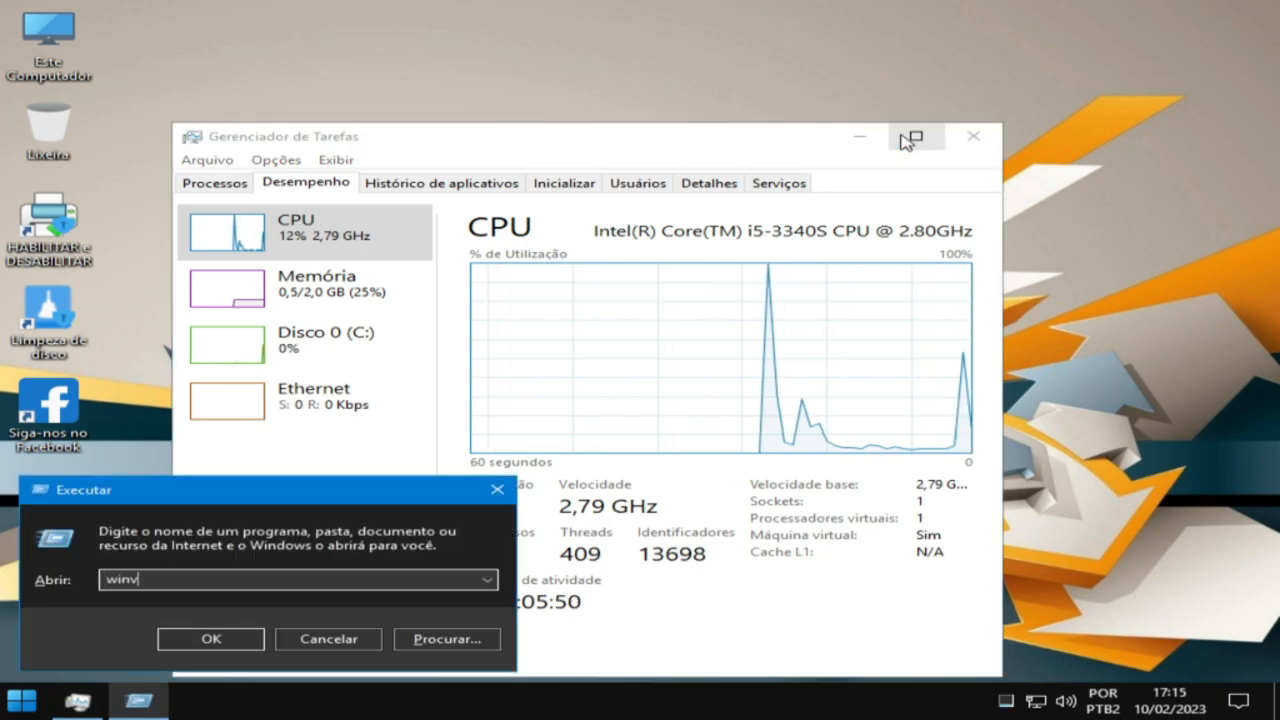
pyautogui.click(210, 638)
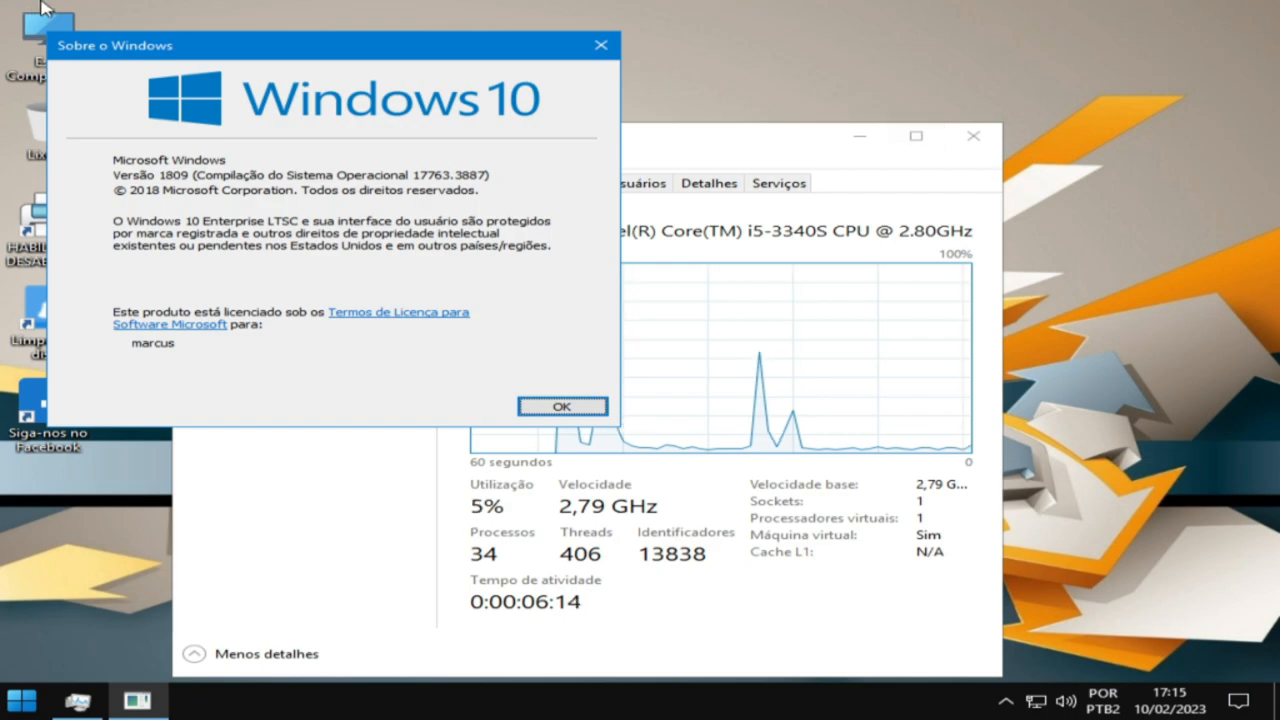
pyautogui.click(561, 406)
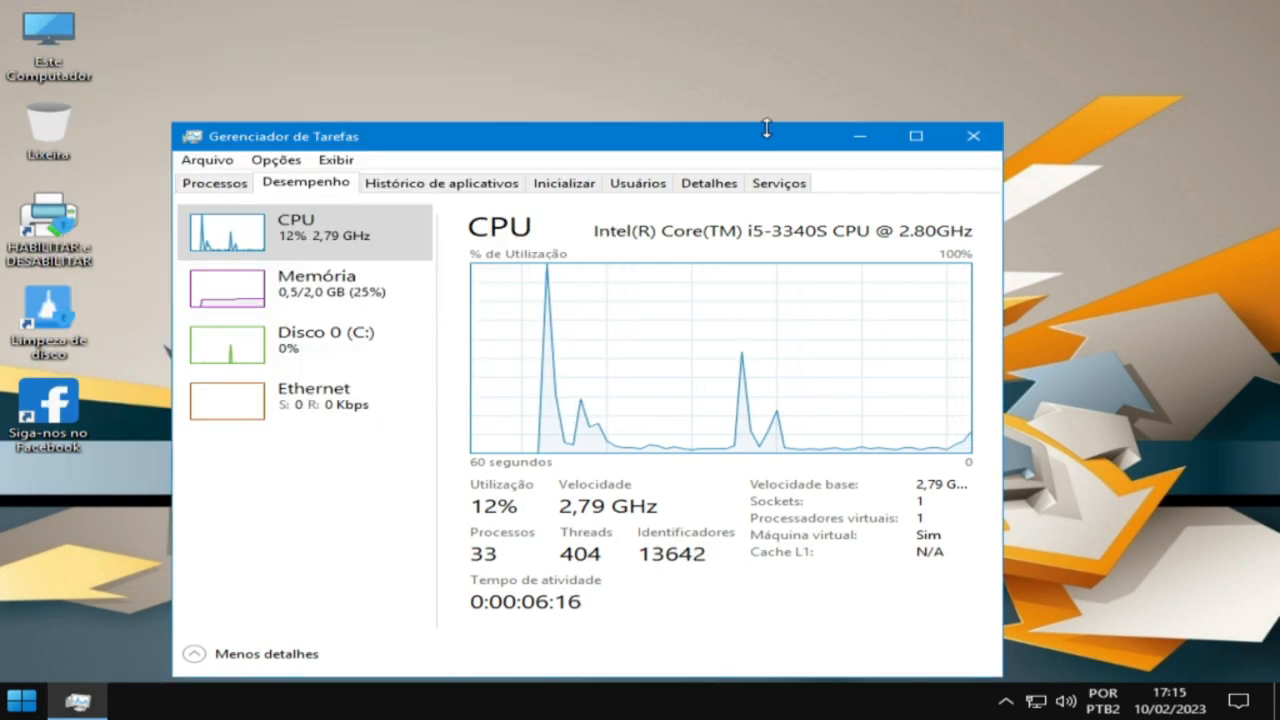
pyautogui.click(972, 135)
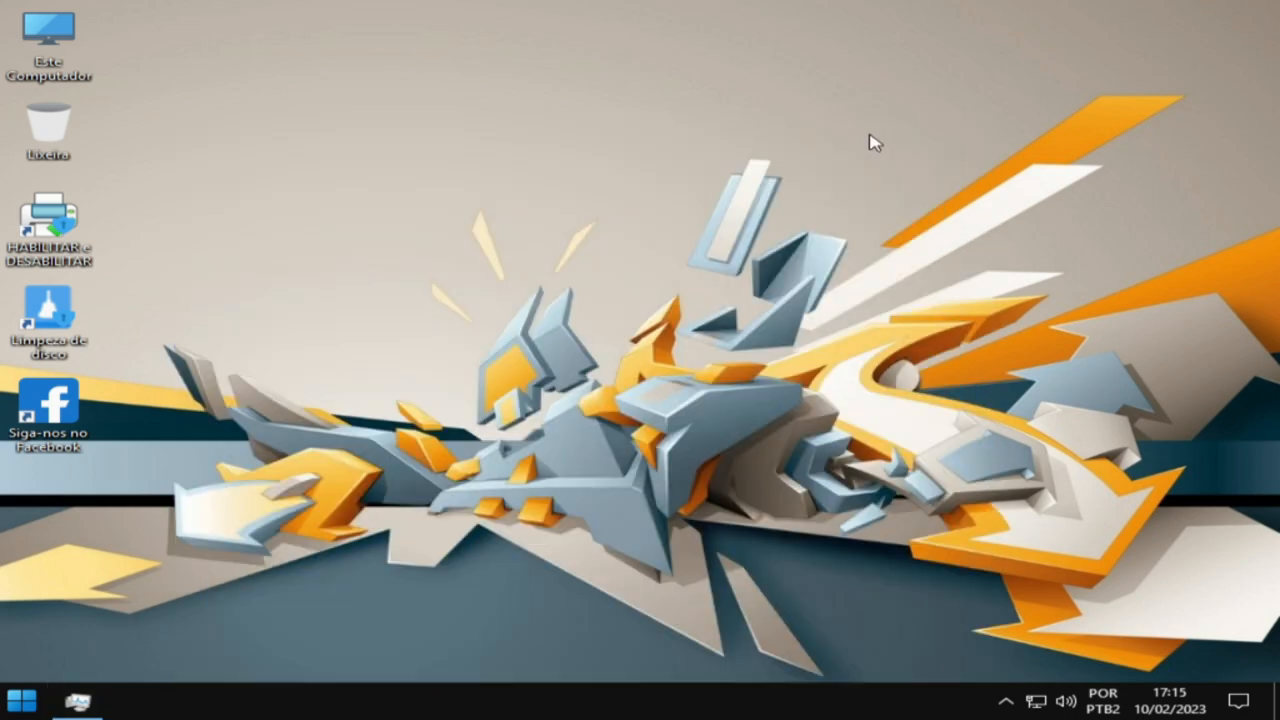
pyautogui.moveTo(718, 378)
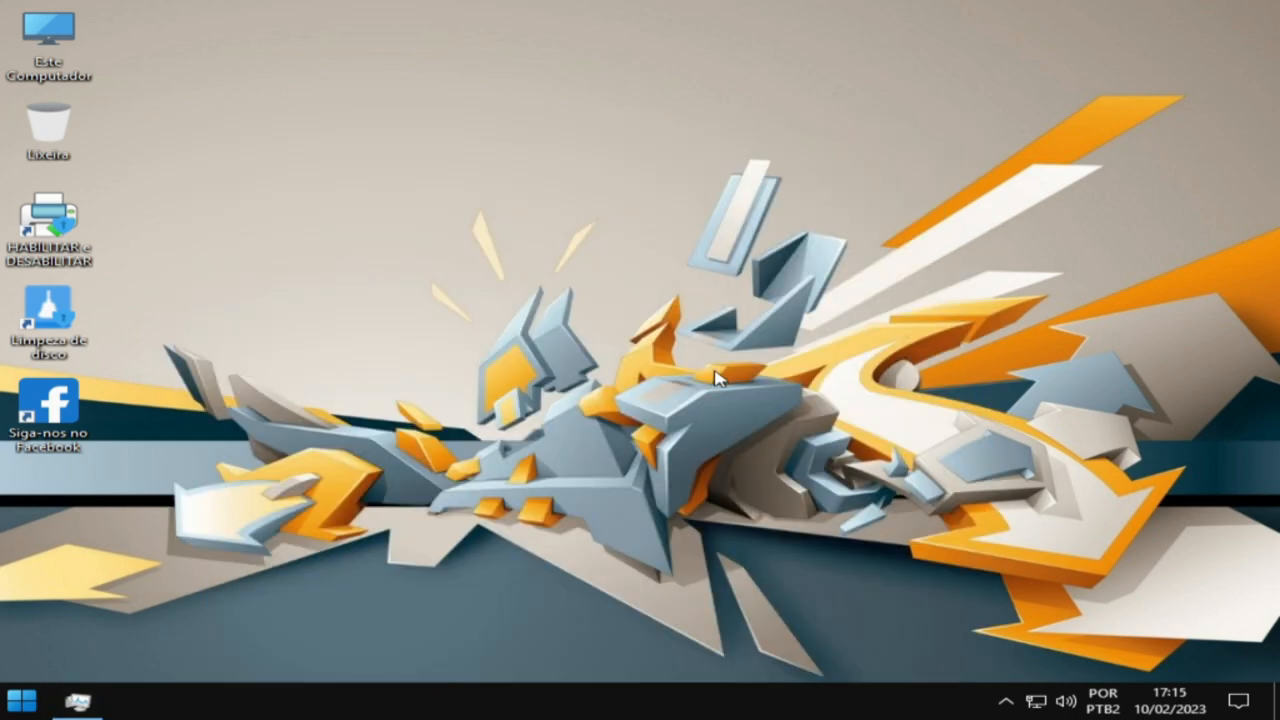
# - Review the W10_1809_LTSC.PRO_TURBO_X_V3 CD drive properties (2.00 GB UDF) in Este Computador, then close them
pyautogui.doubleClick(50, 30)
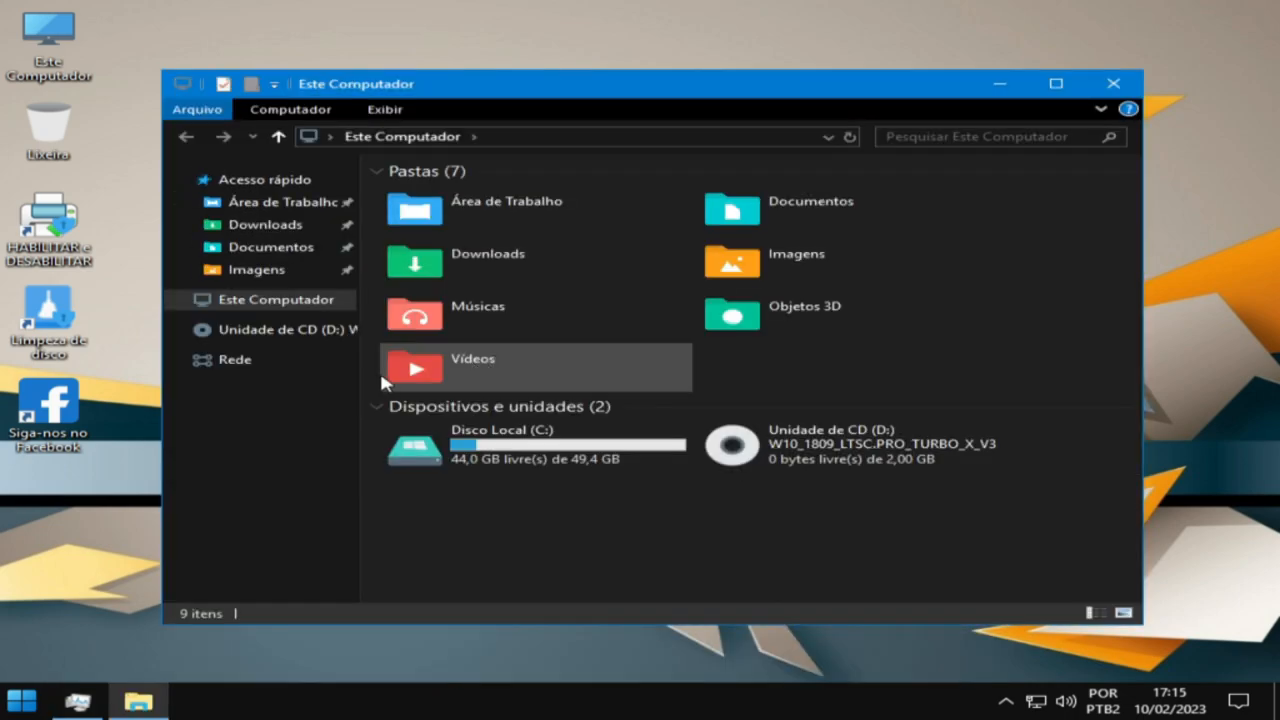
pyautogui.moveTo(783, 402)
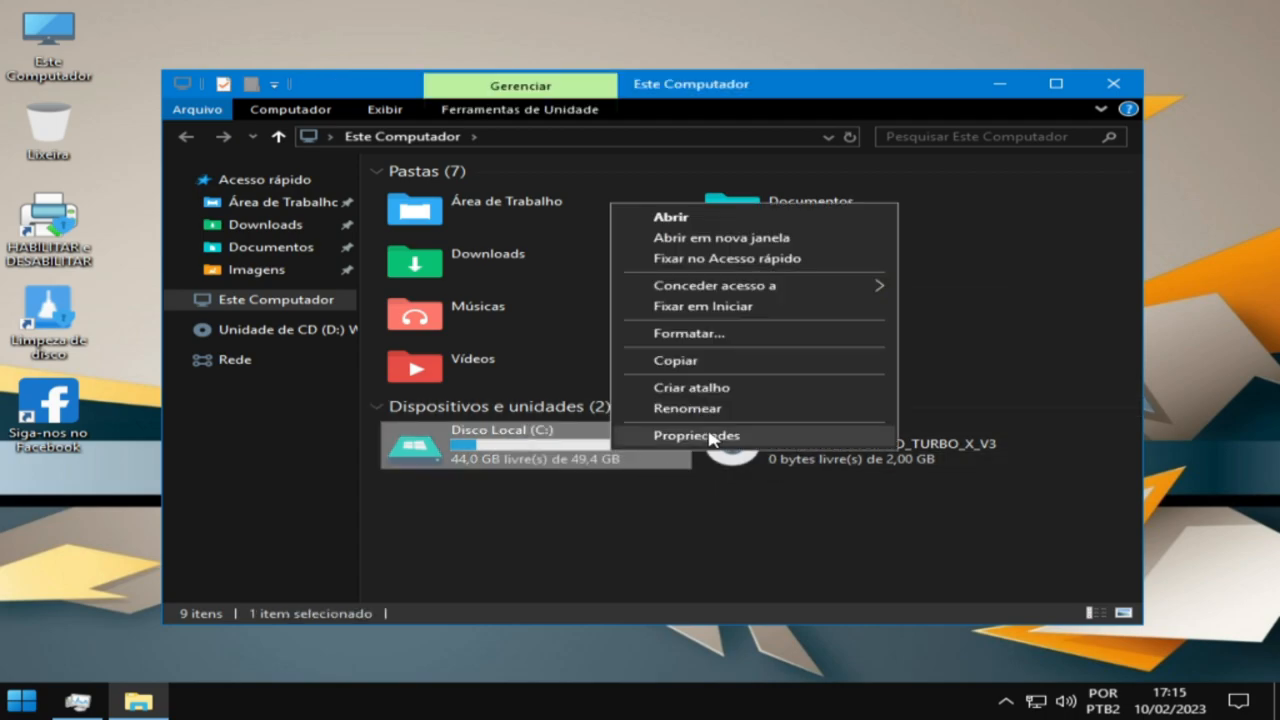
pyautogui.click(695, 435)
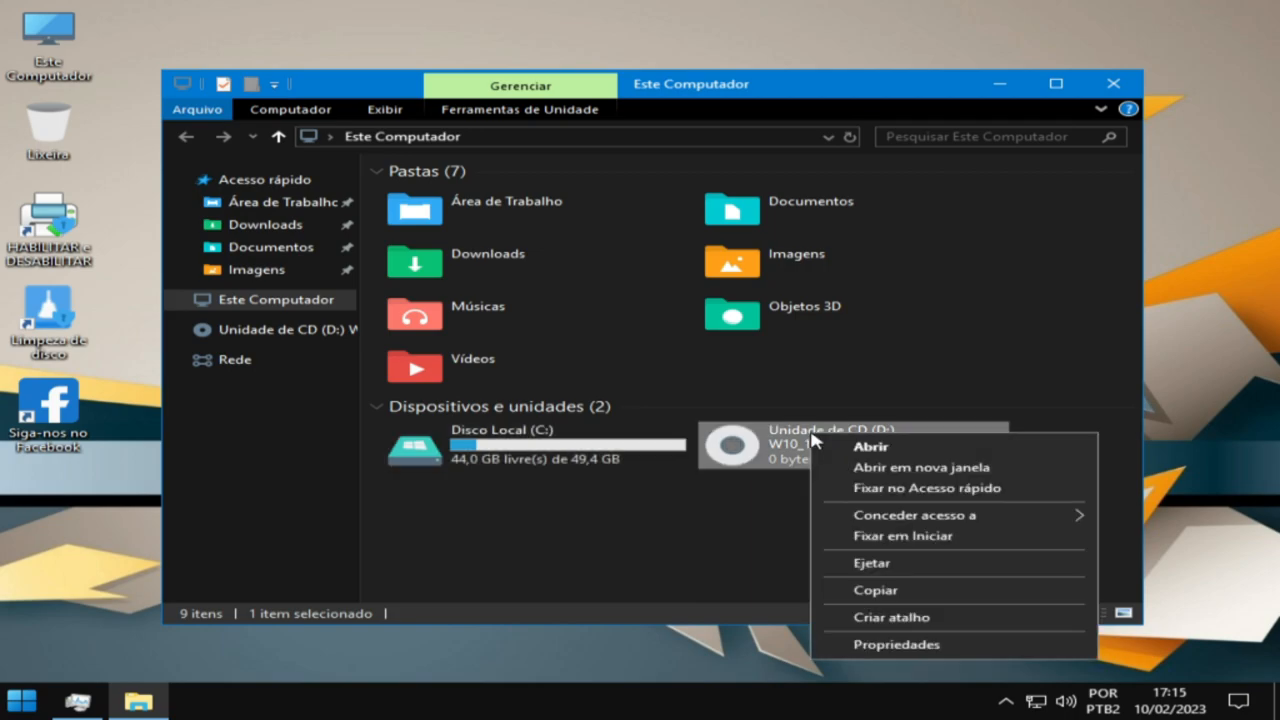
pyautogui.click(895, 644)
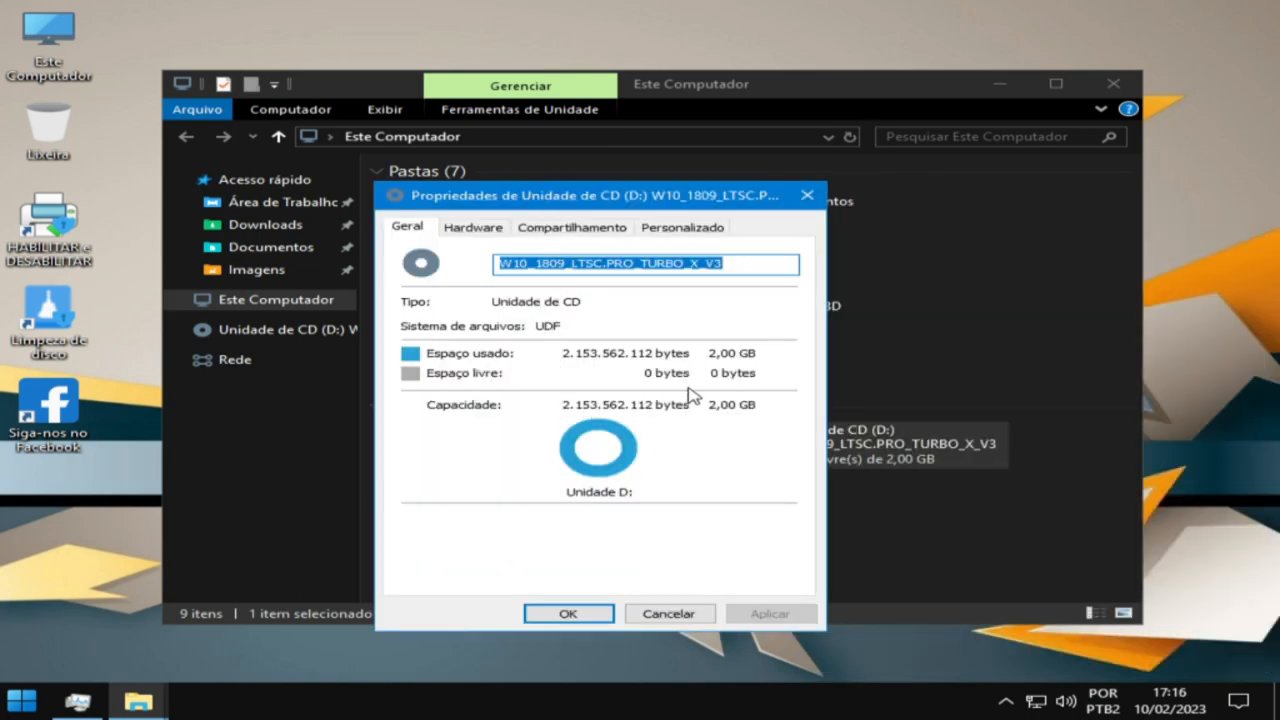
pyautogui.moveTo(755, 340)
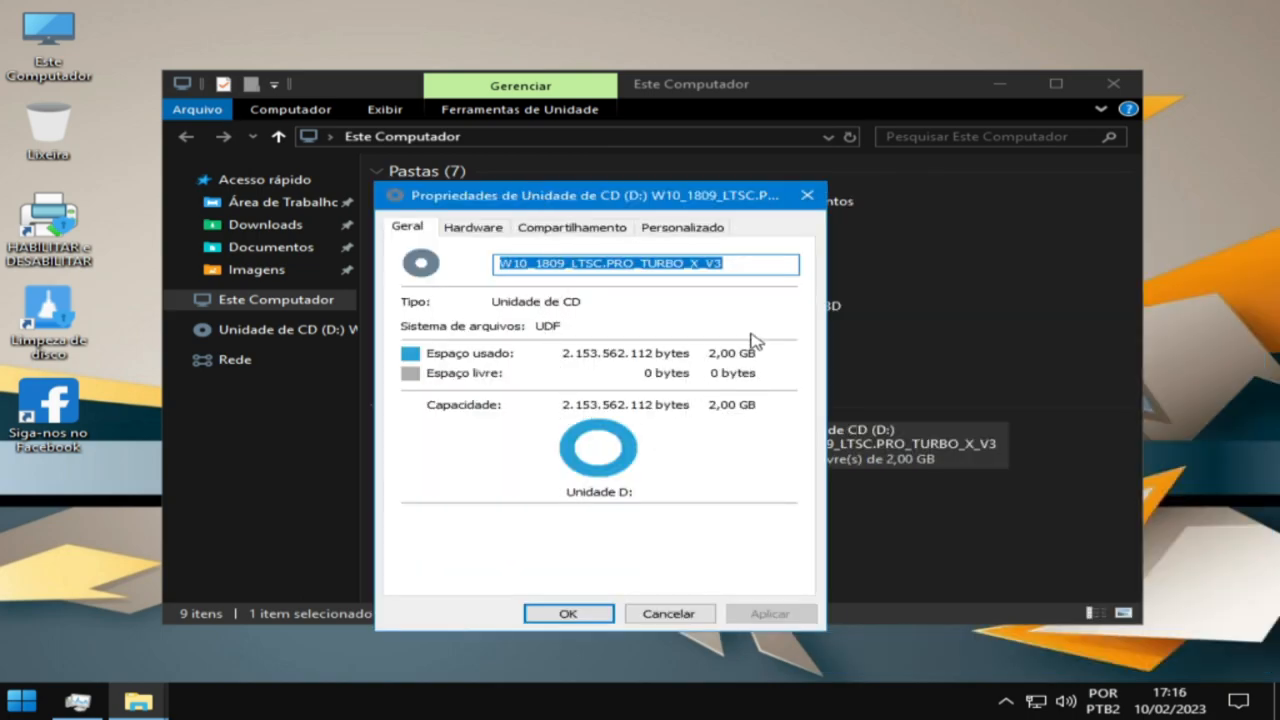
pyautogui.moveTo(815, 210)
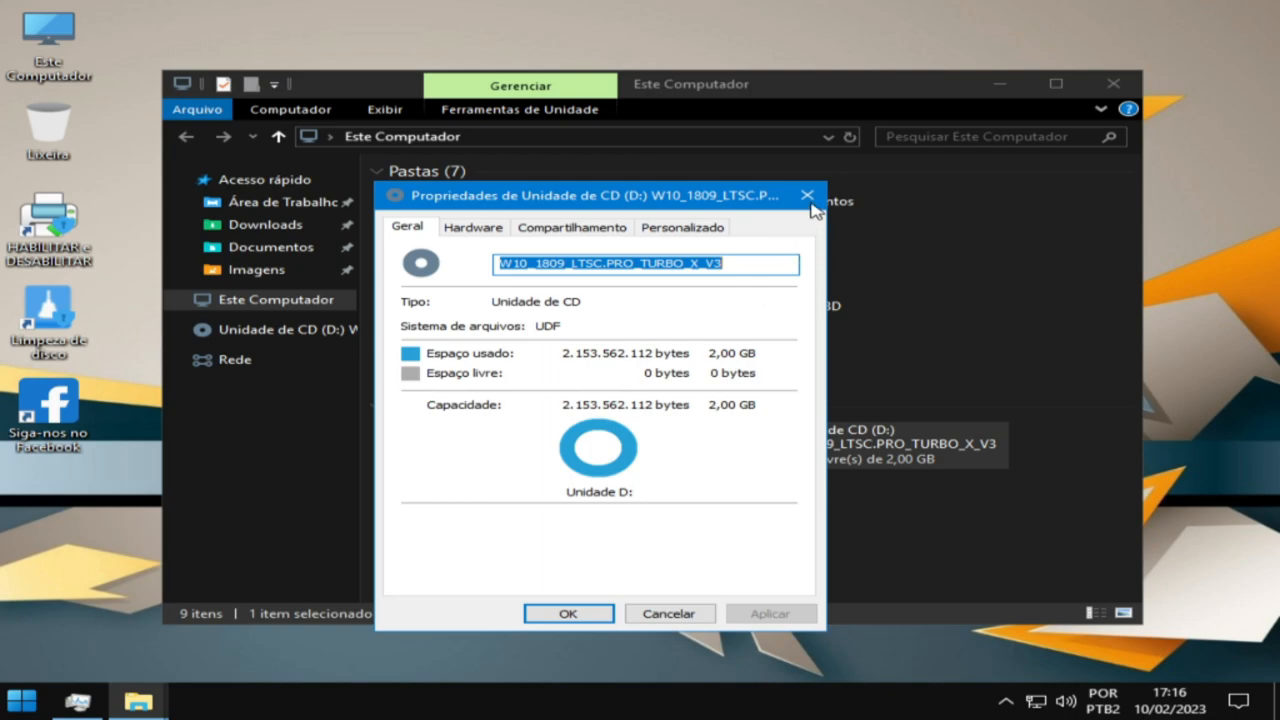
pyautogui.moveTo(808, 195)
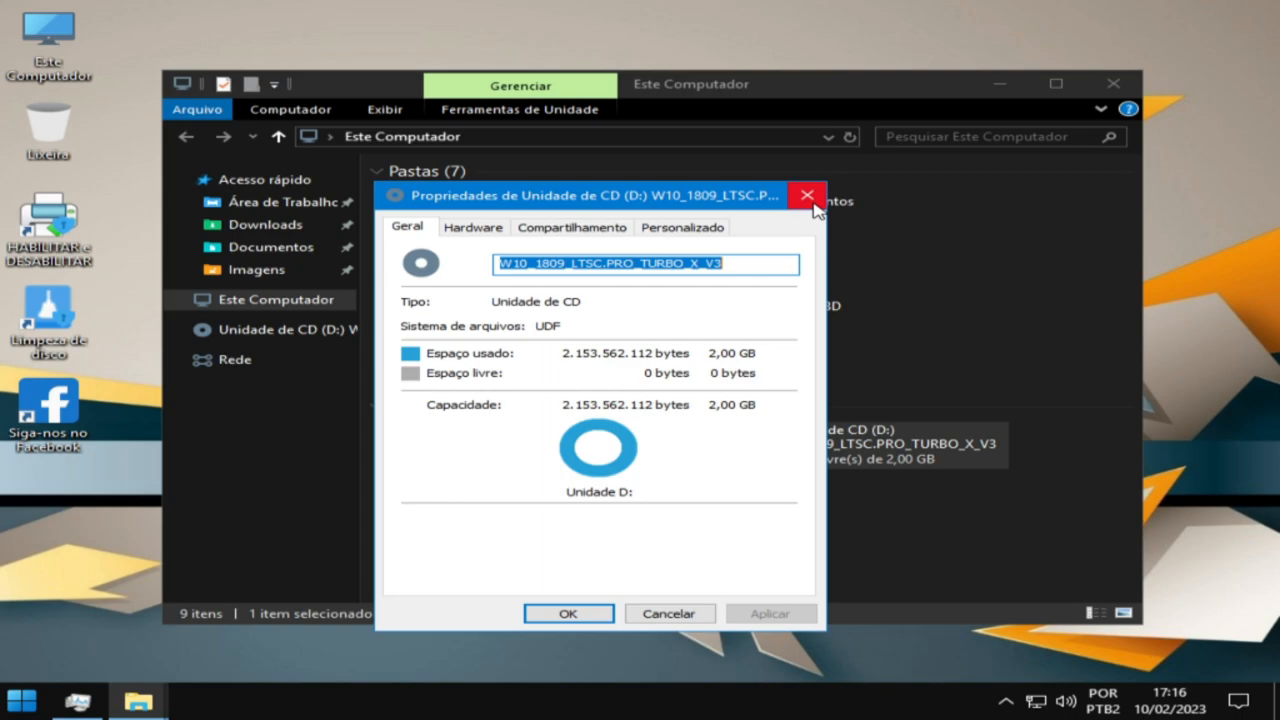
pyautogui.click(807, 195)
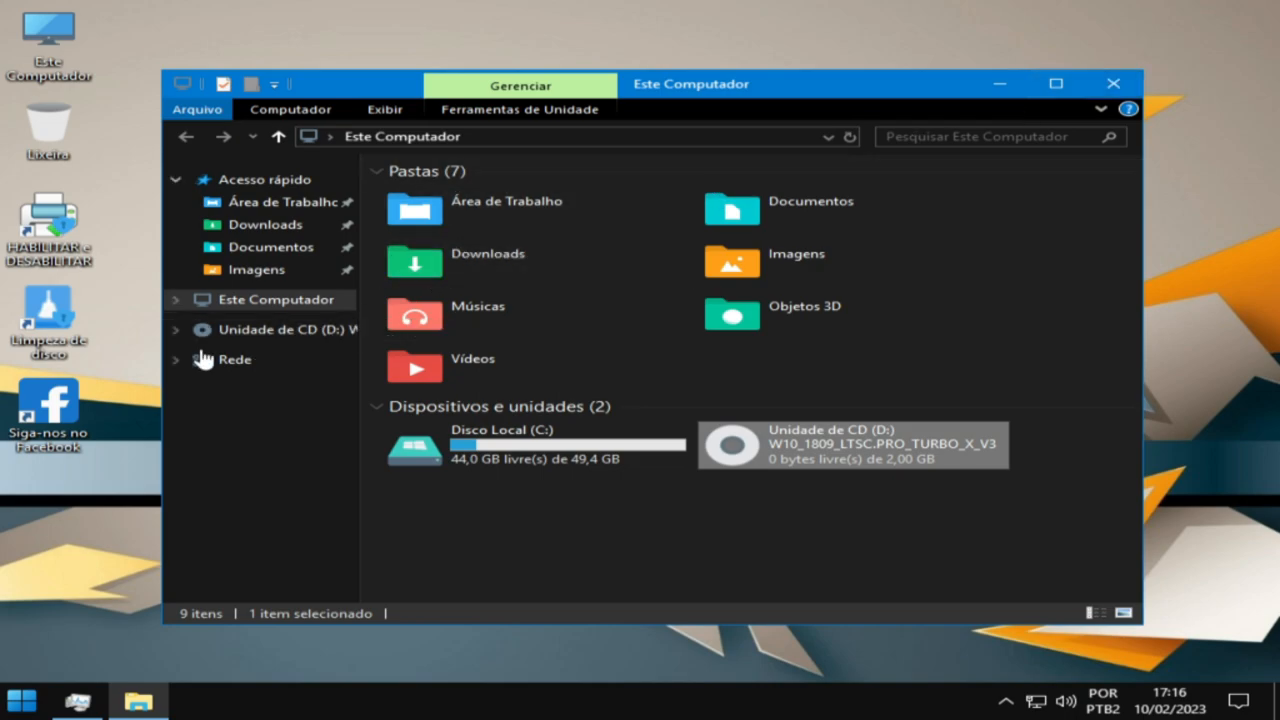
# - Expand the Windows OS folder in Start's program list, revealing antivirus, browser and Zip & RAR apps
pyautogui.click(20, 700)
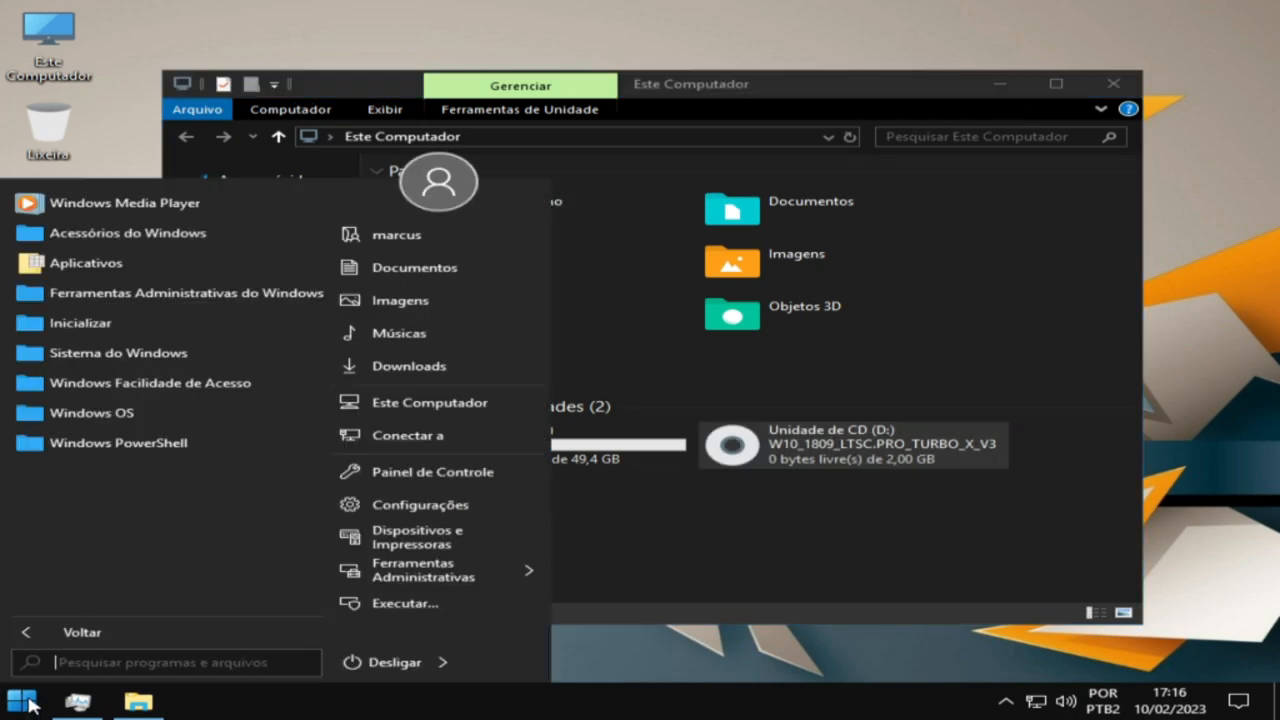
pyautogui.click(91, 412)
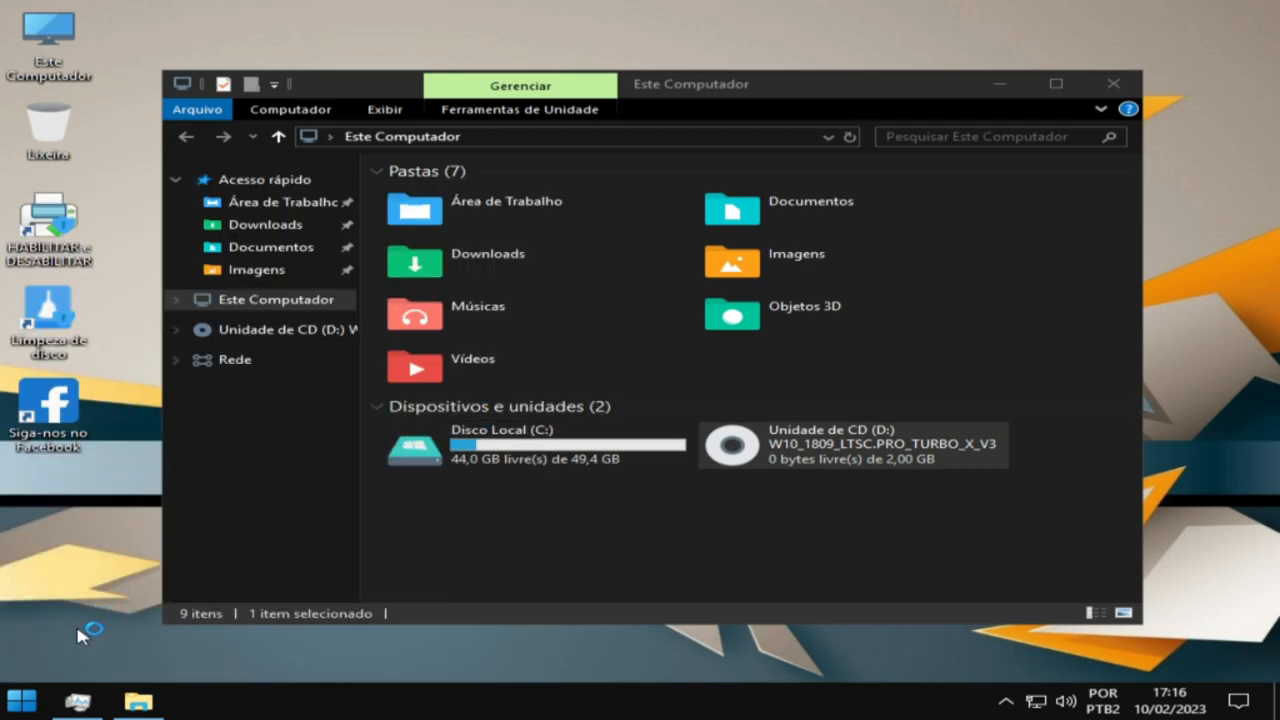
pyautogui.click(22, 699)
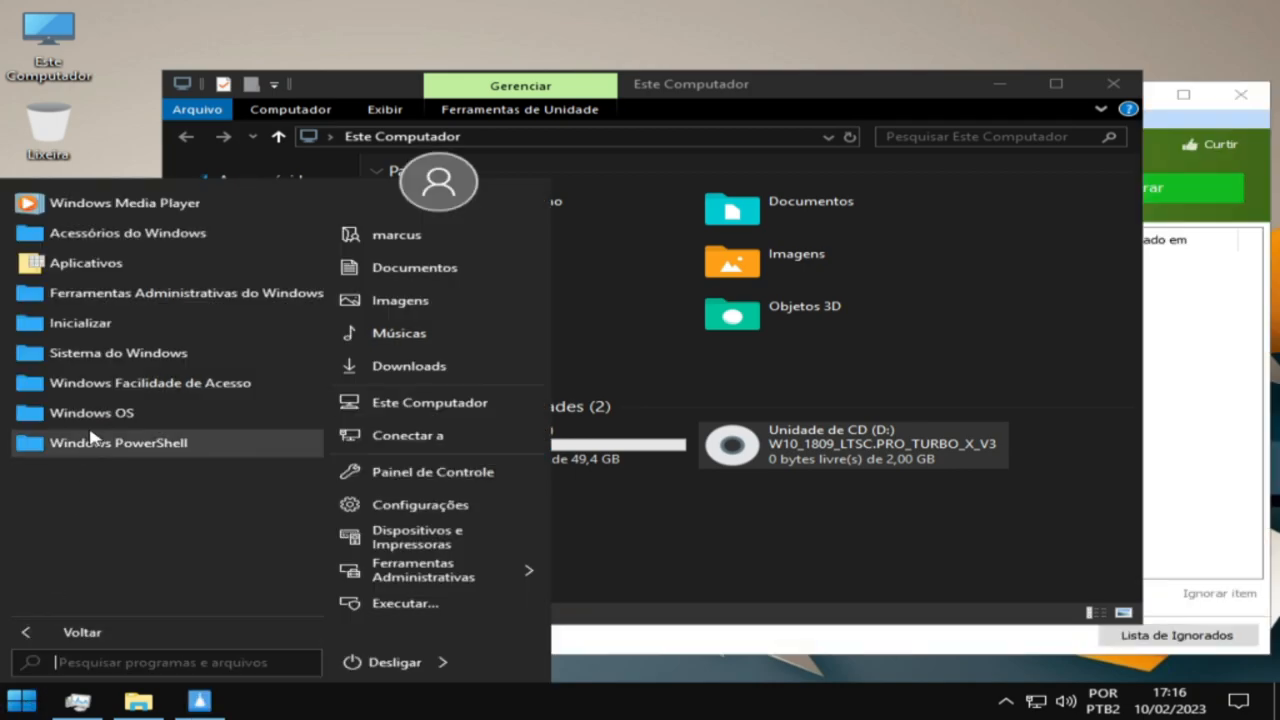
pyautogui.click(91, 412)
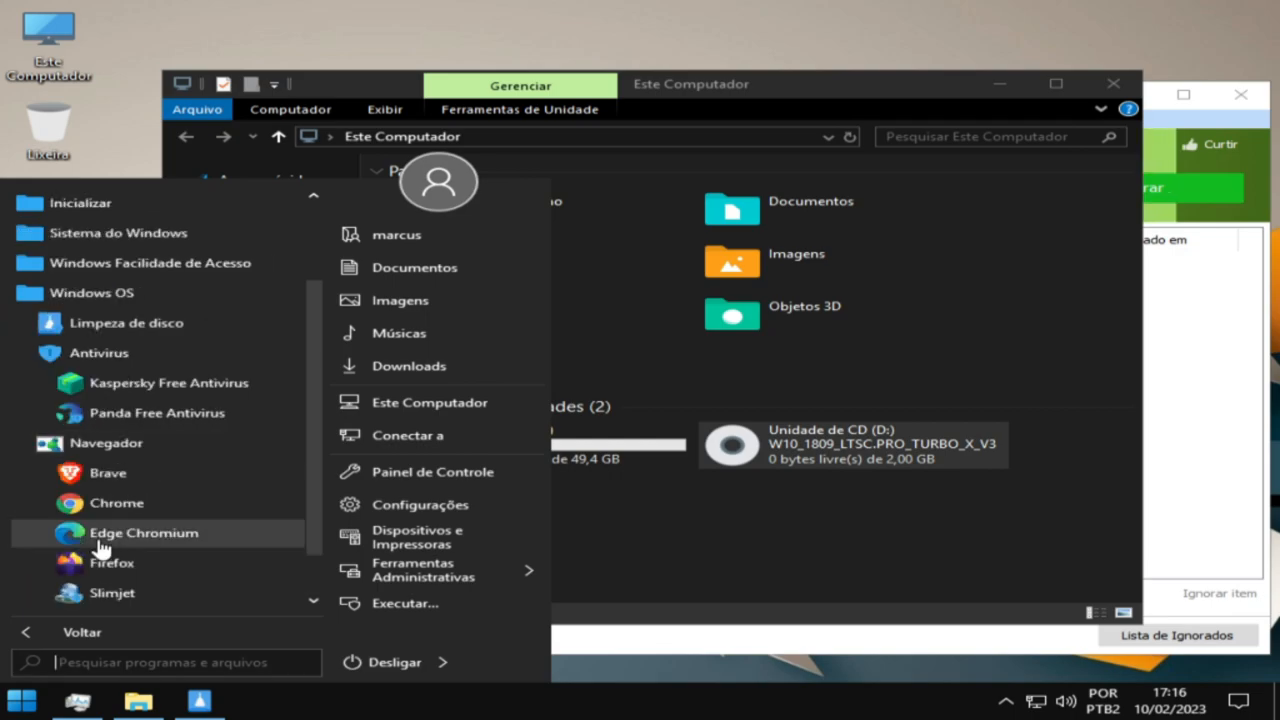
pyautogui.scroll(-3)
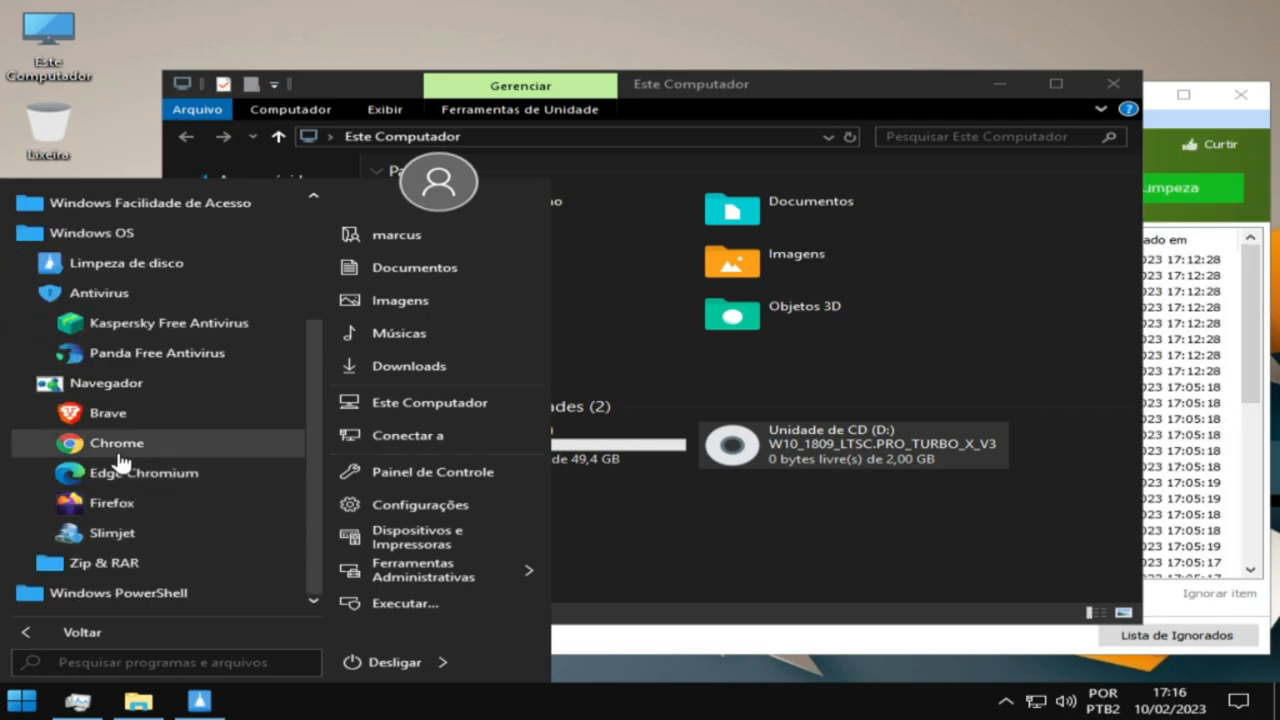
pyautogui.moveTo(65, 580)
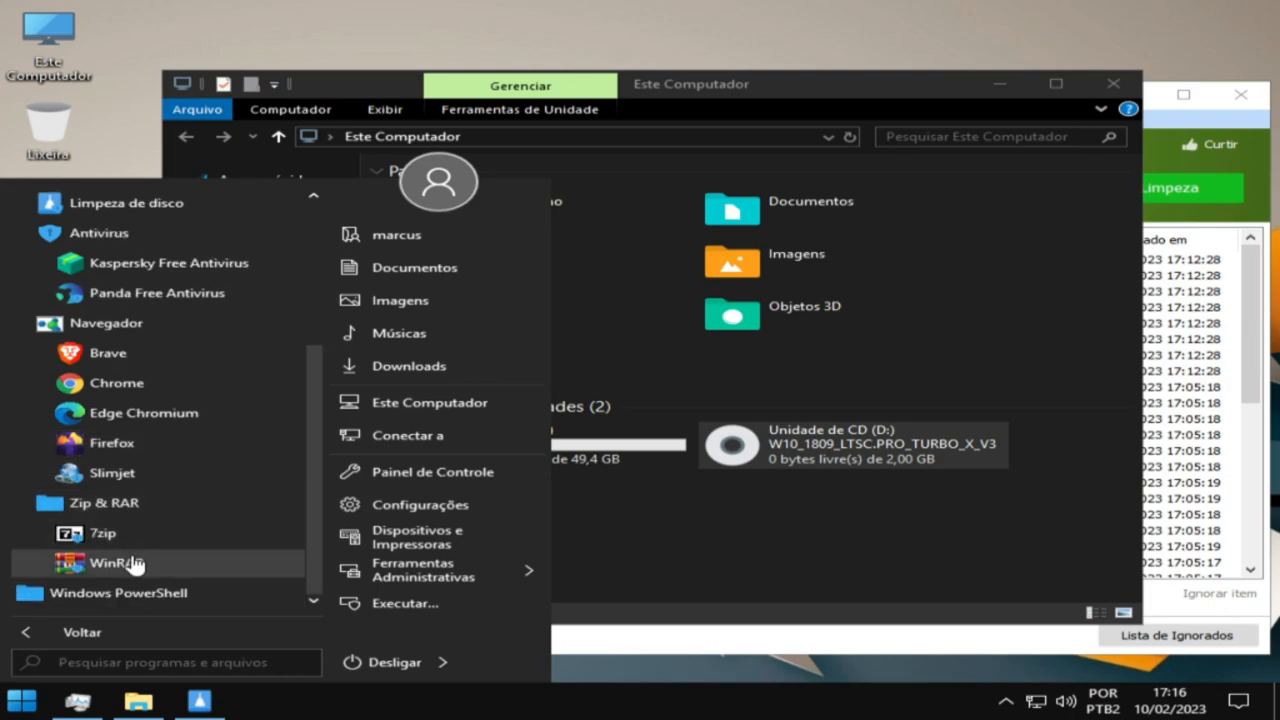
pyautogui.moveTo(80, 593)
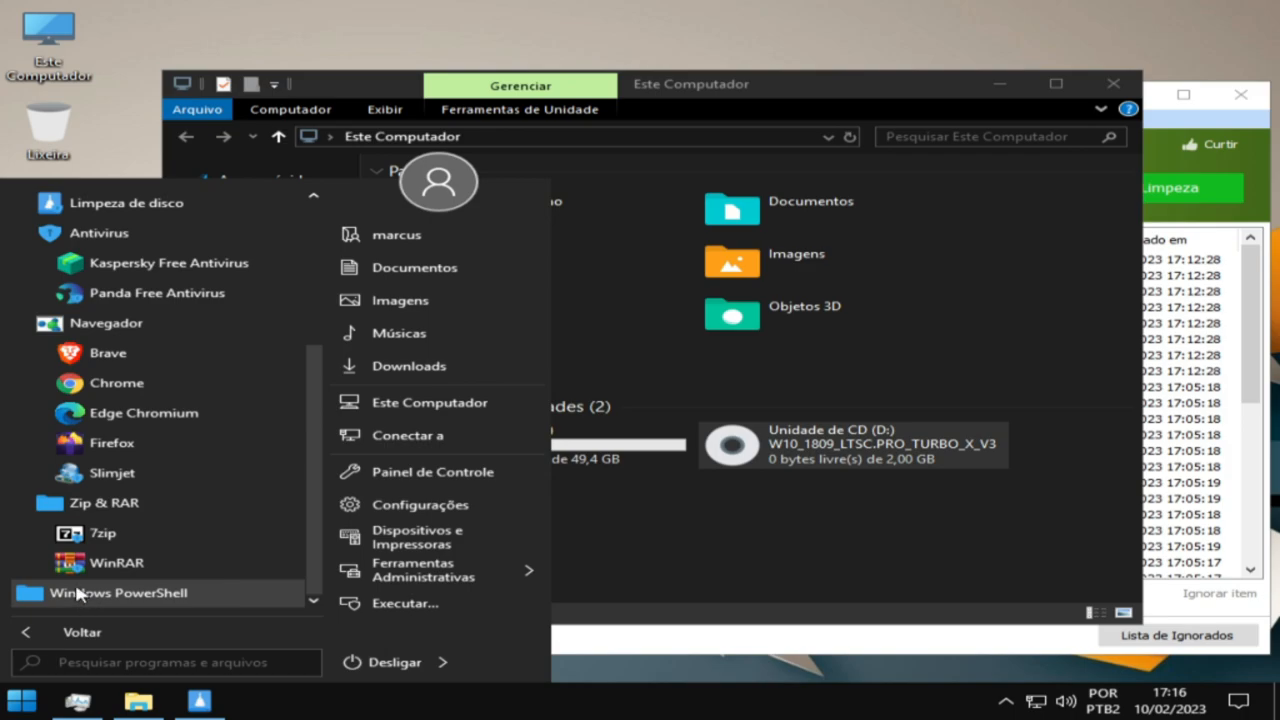
pyautogui.moveTo(100, 533)
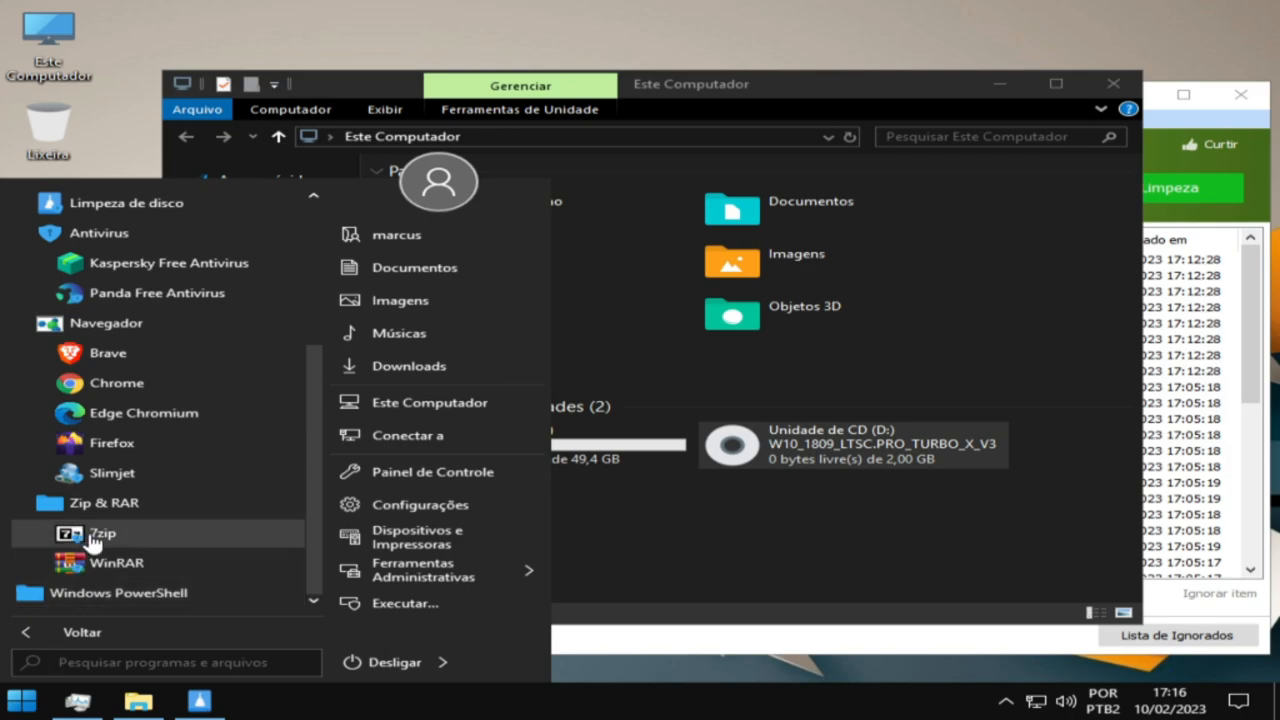
pyautogui.moveTo(505, 428)
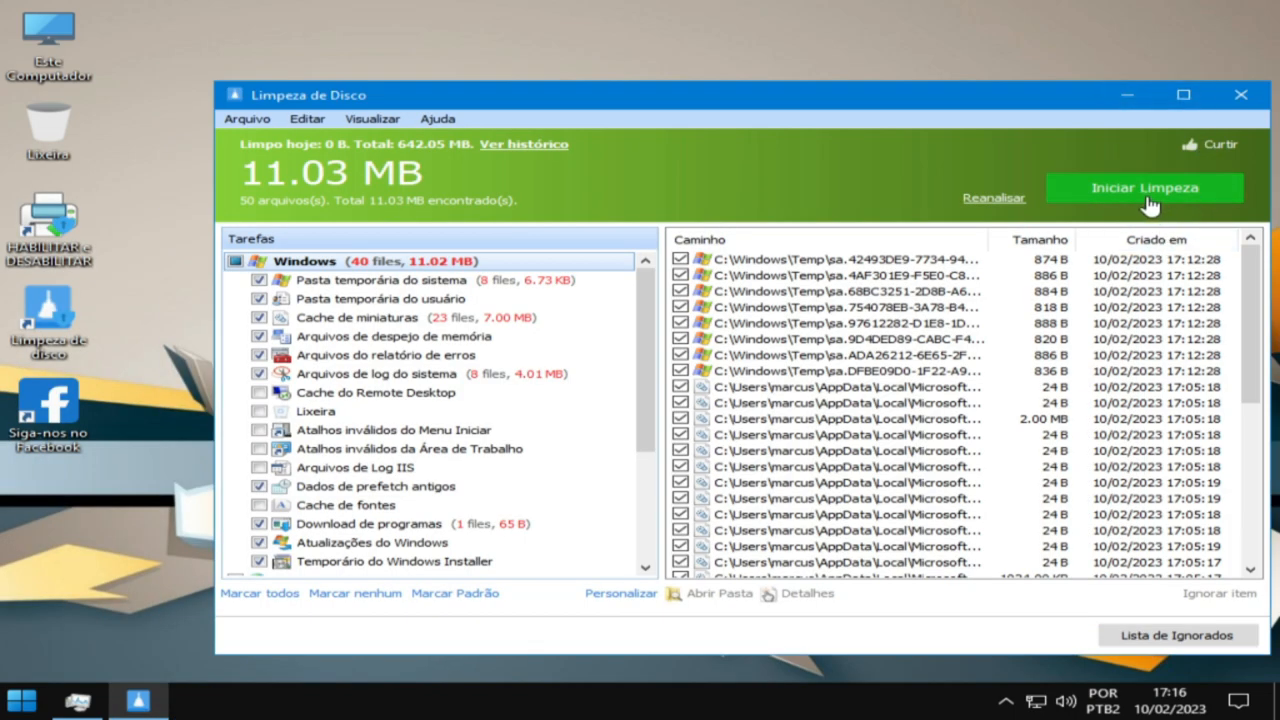
# - Run the disk cleanup recovering 11.03 MB and return to the Start menu
pyautogui.click(1144, 188)
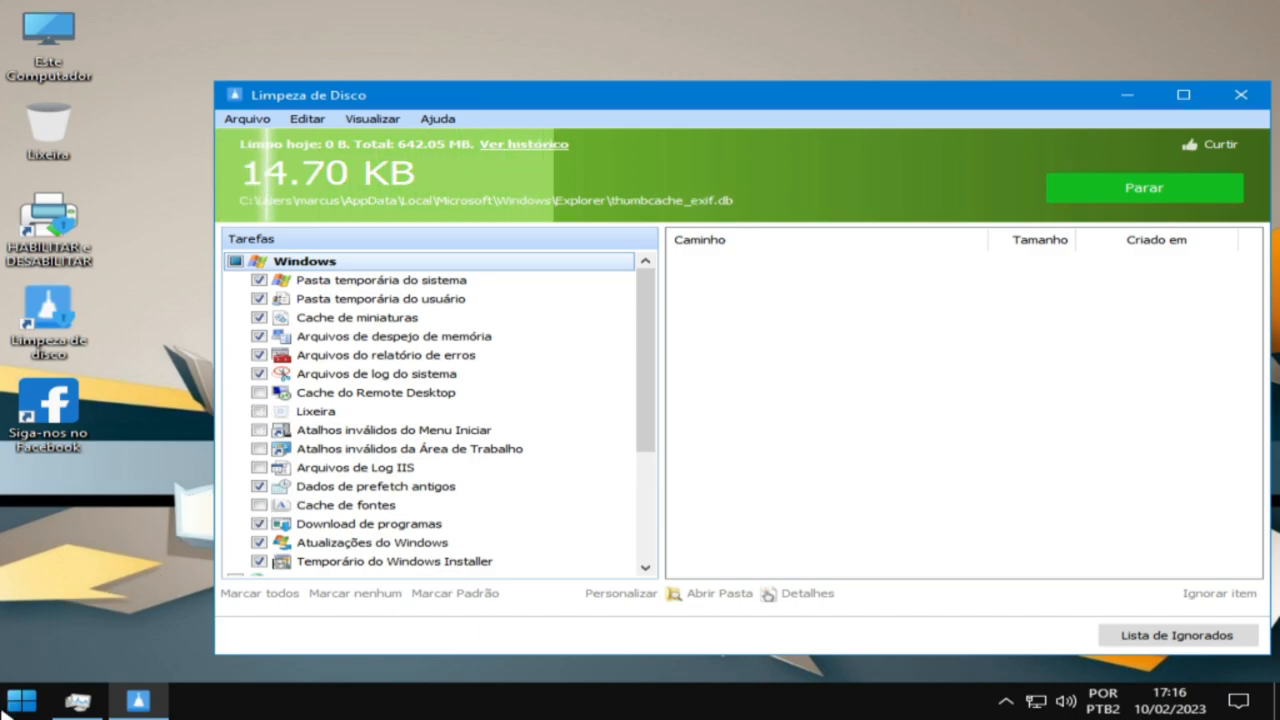
pyautogui.click(22, 699)
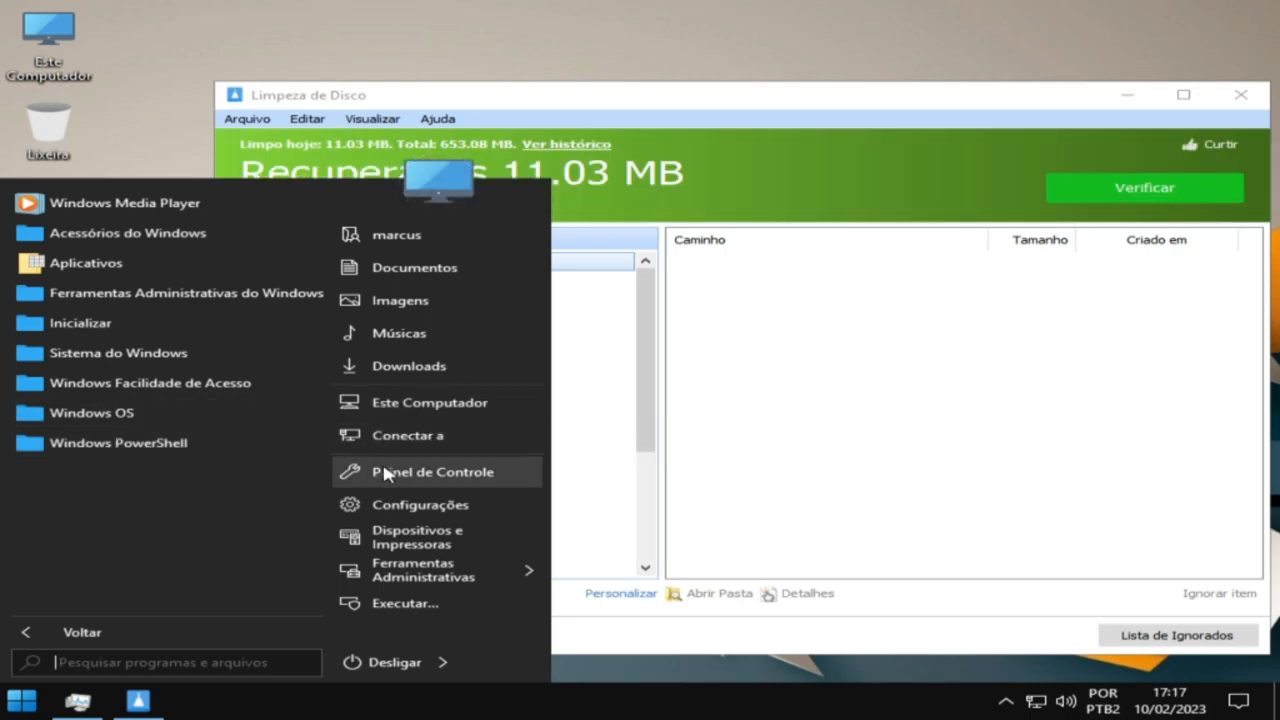
# - Launch Control Panel, glance at Programas Padrão and return to all Control Panel items
pyautogui.click(432, 471)
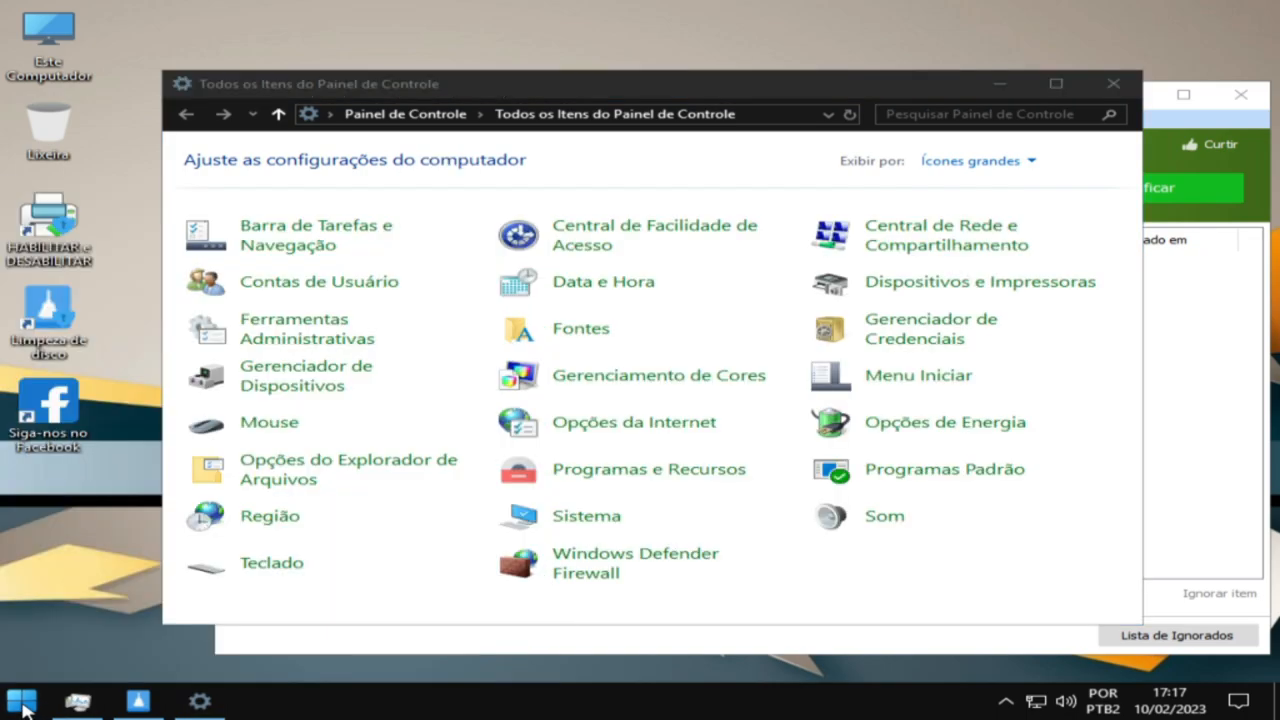
pyautogui.click(20, 700)
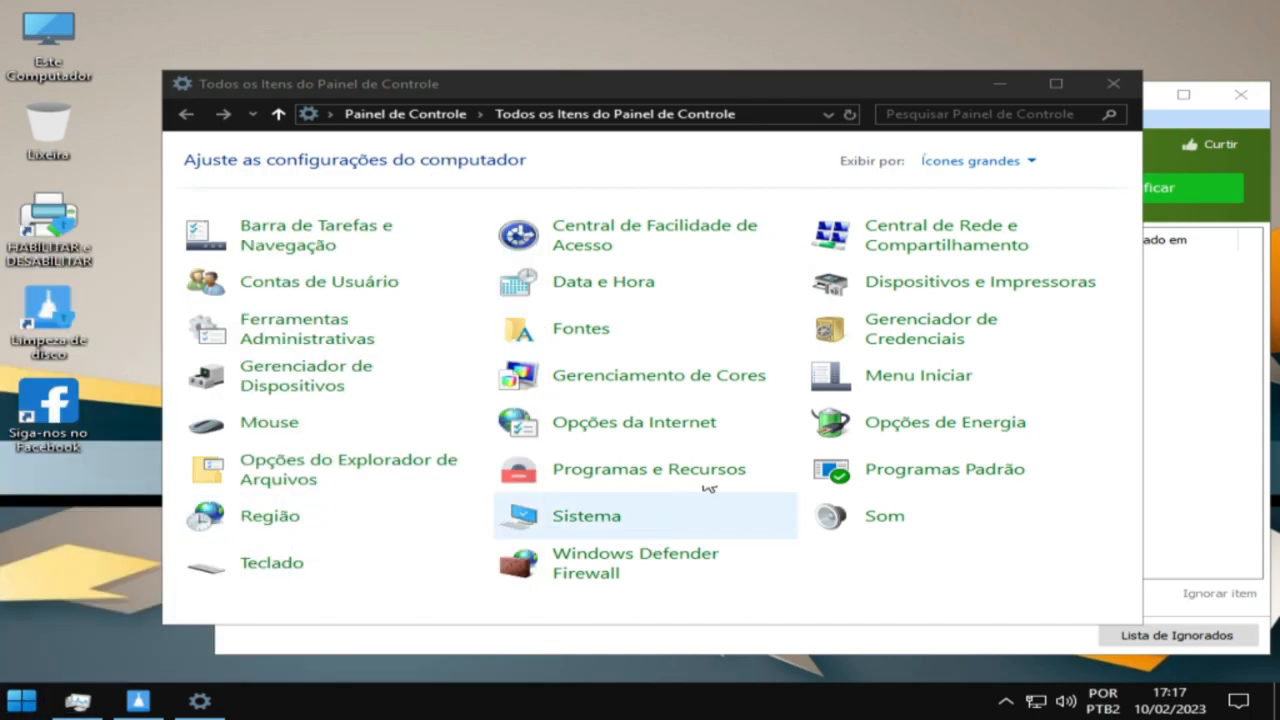
pyautogui.moveTo(930, 375)
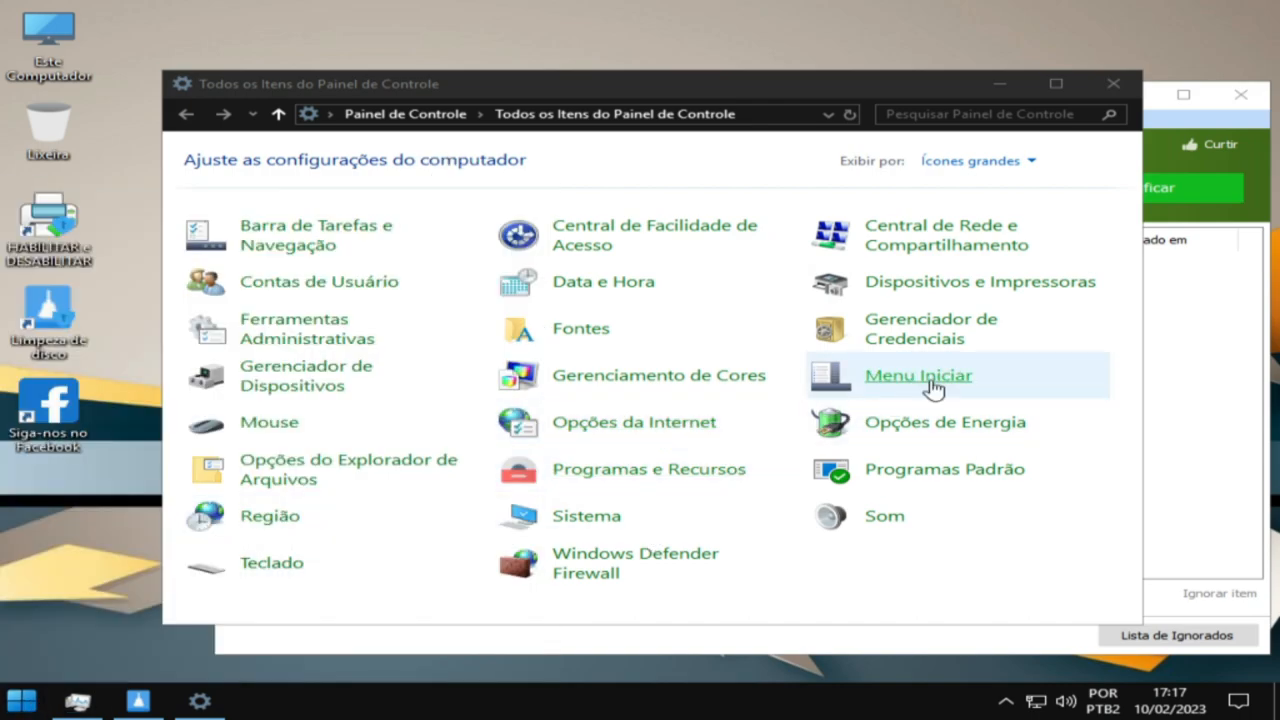
pyautogui.moveTo(820, 463)
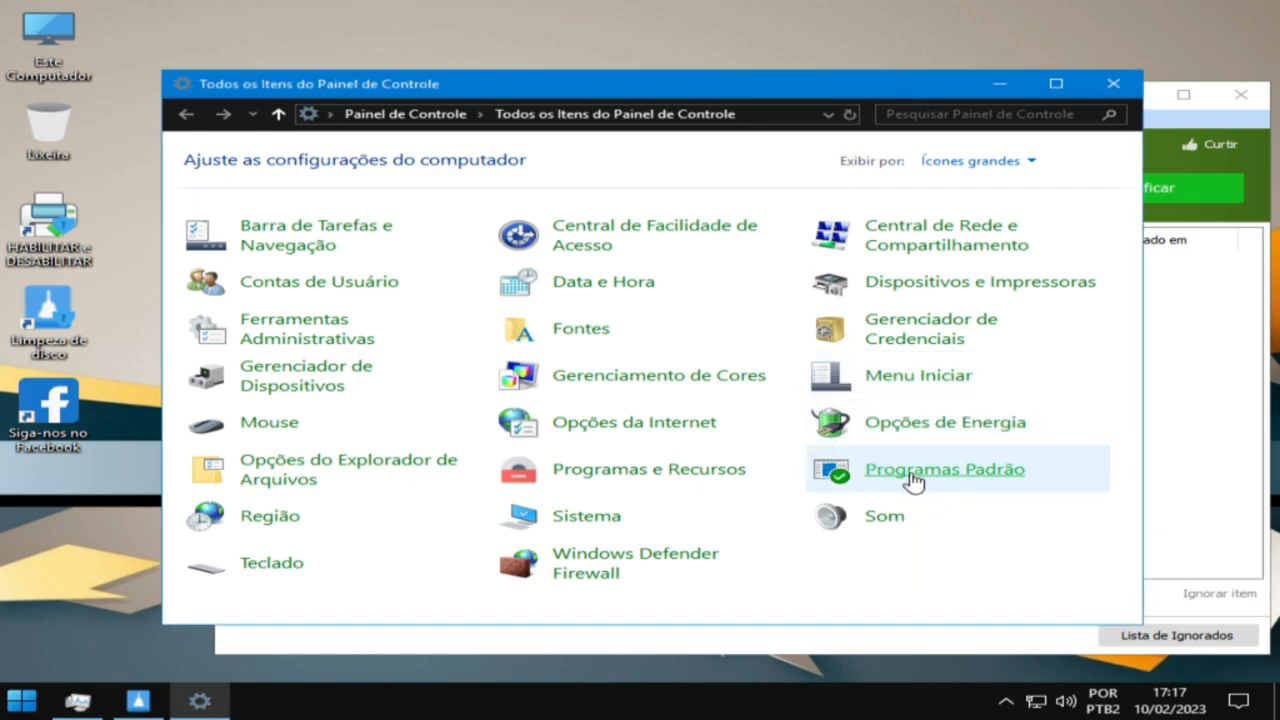
pyautogui.click(944, 468)
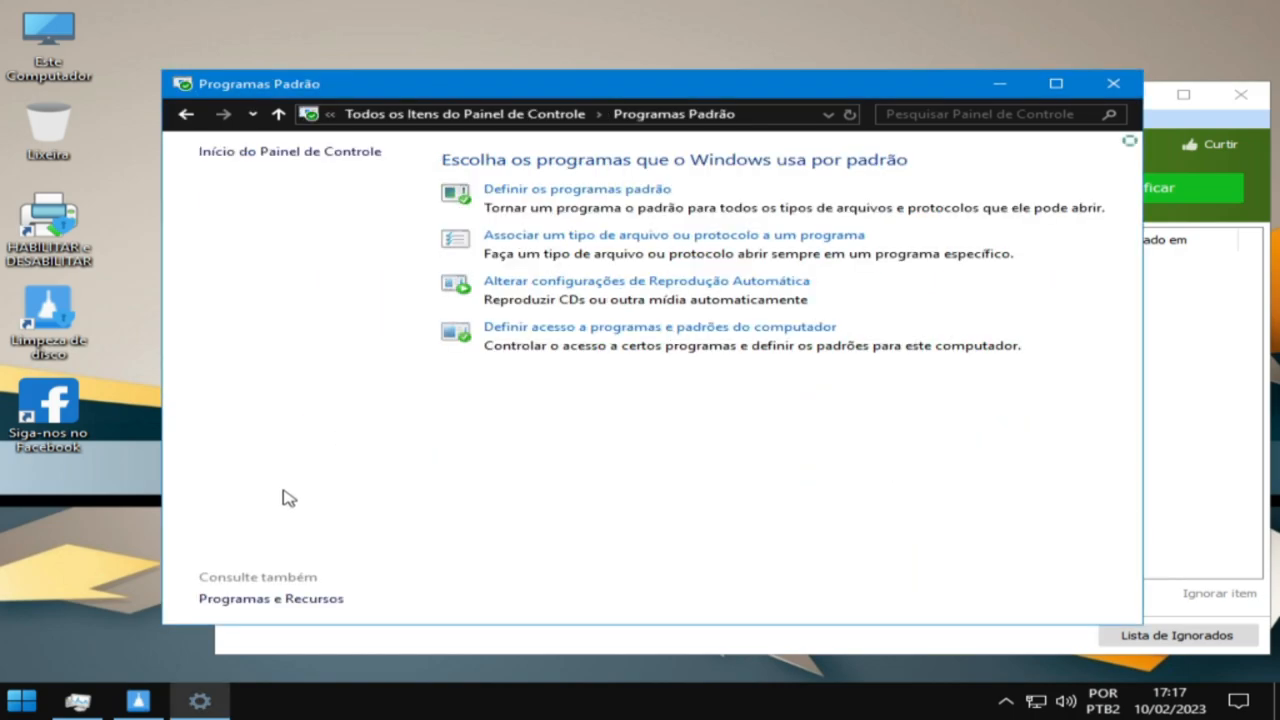
pyautogui.moveTo(225, 178)
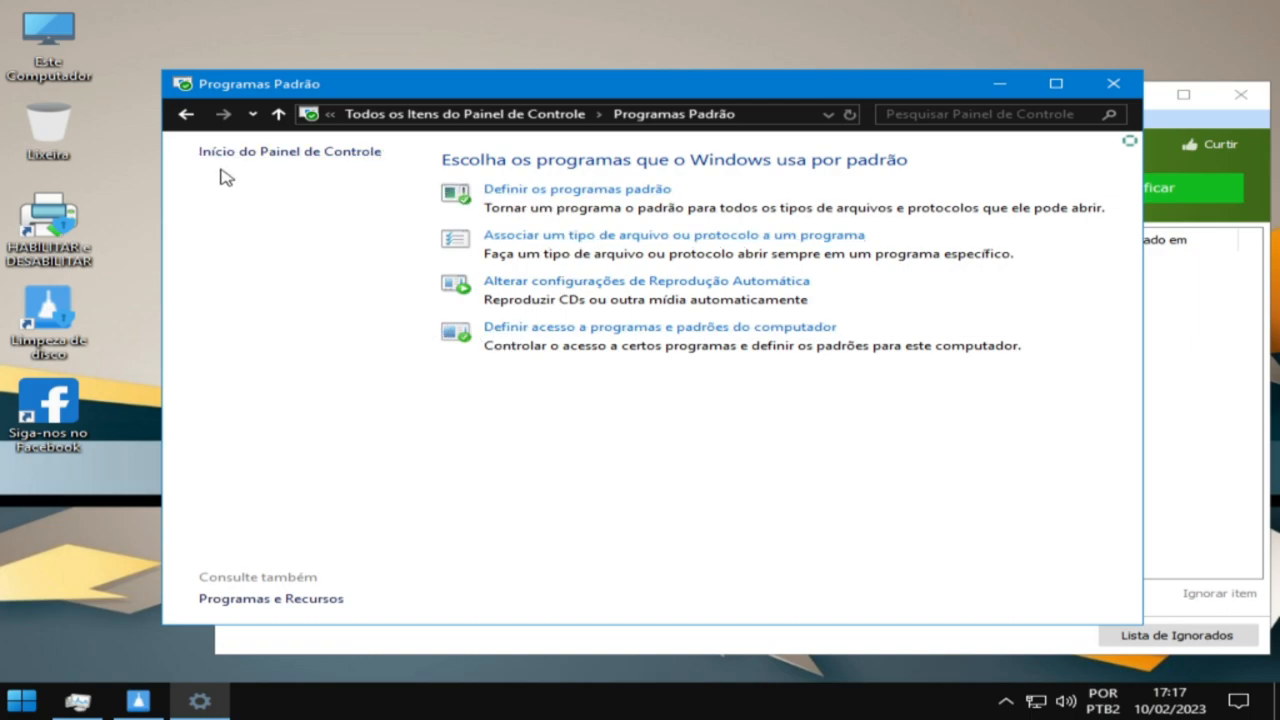
pyautogui.moveTo(186, 113)
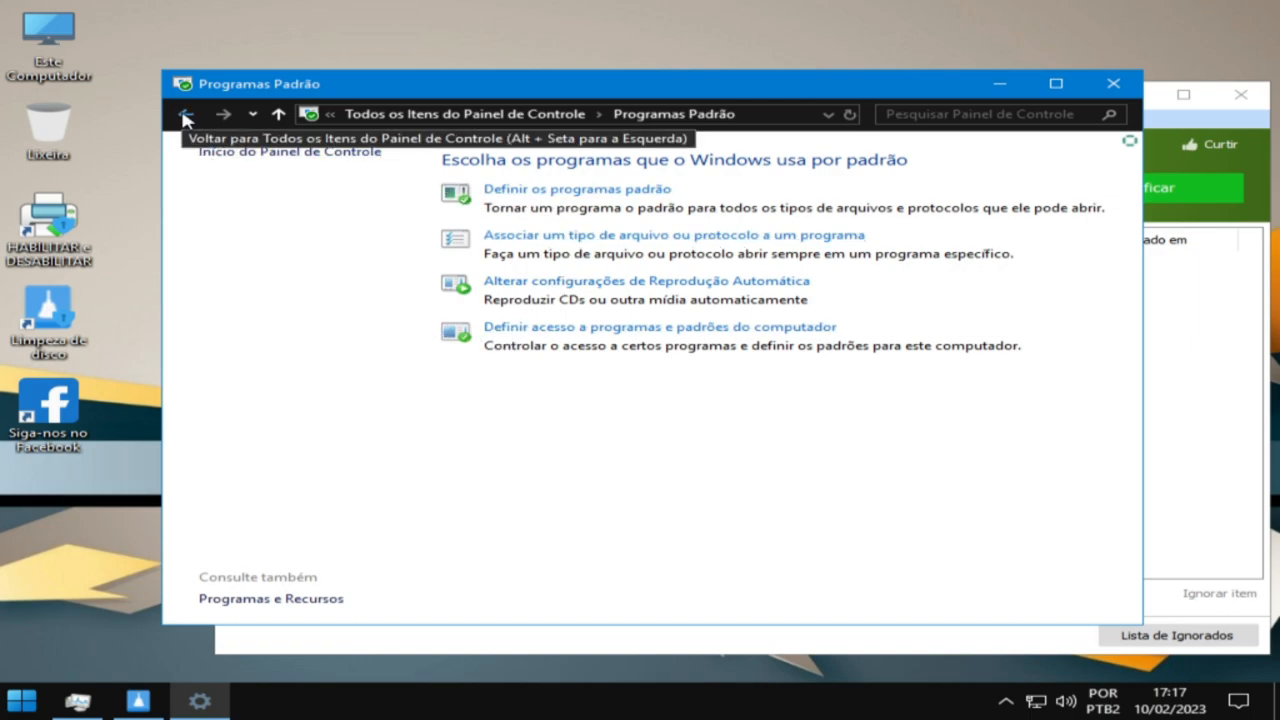
pyautogui.click(186, 113)
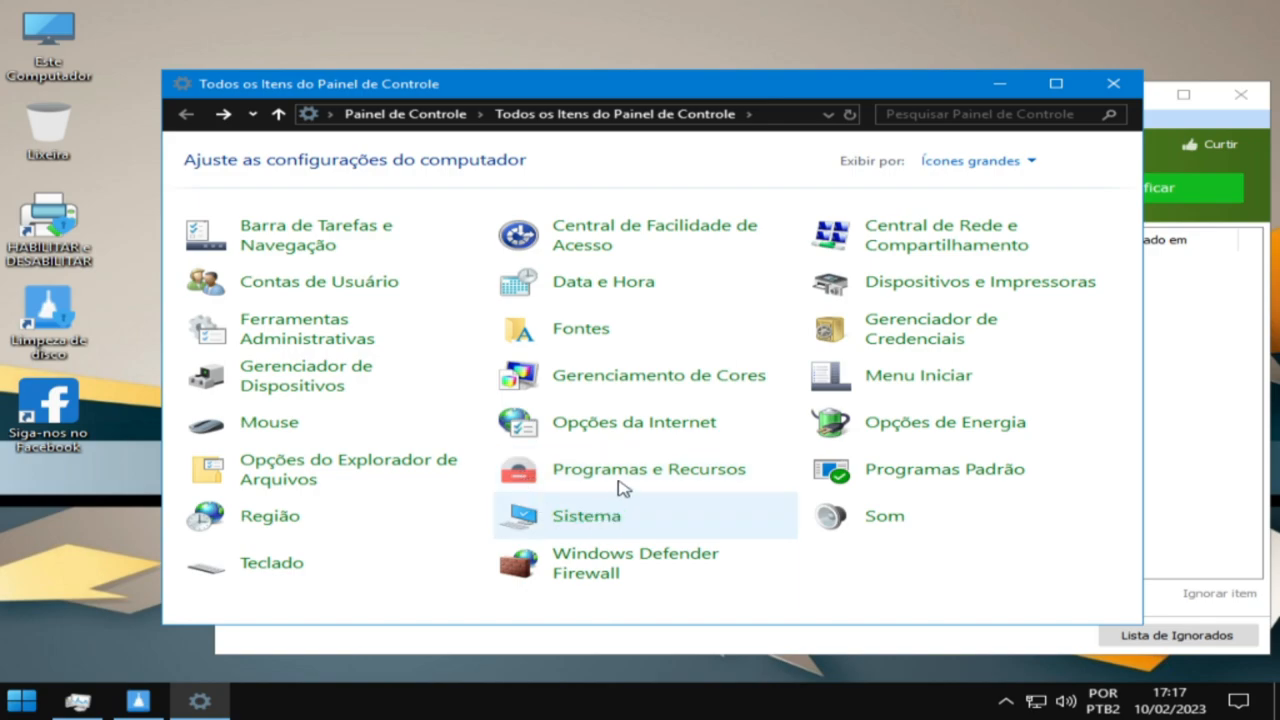
# - View the 3 installed programs in Programas e Recursos, then the single installed security update
pyautogui.click(648, 468)
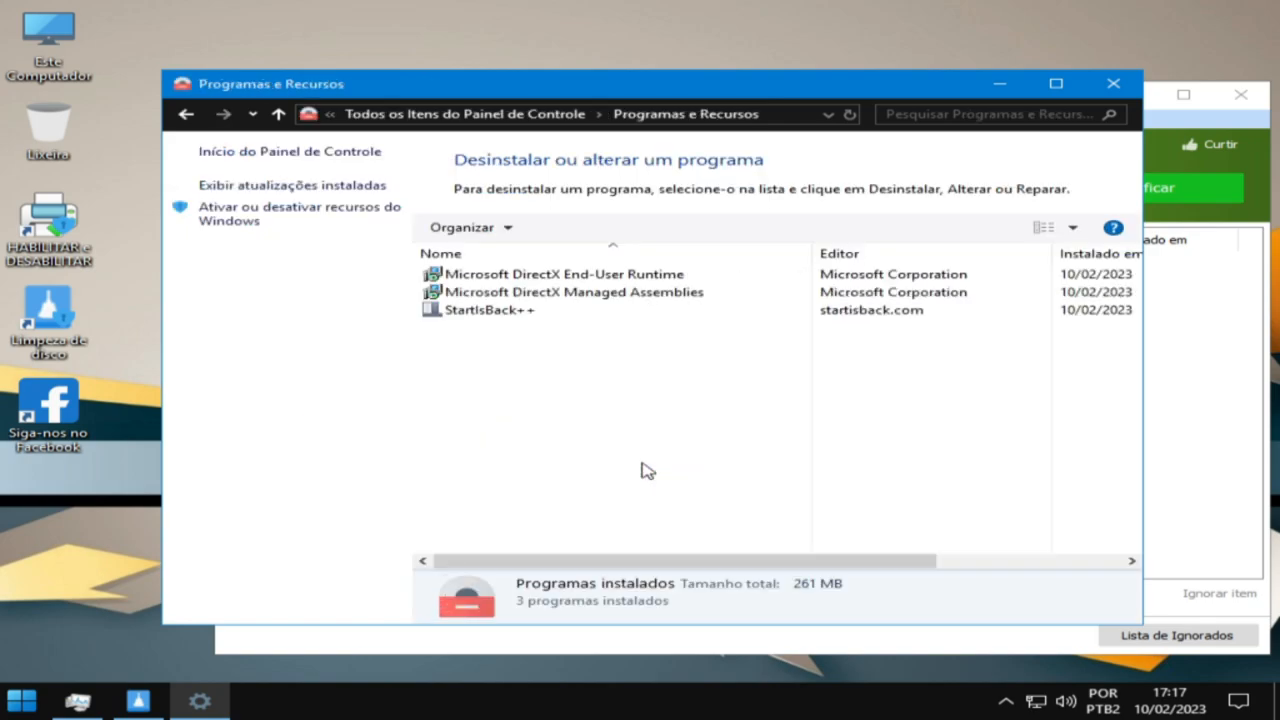
pyautogui.moveTo(291, 185)
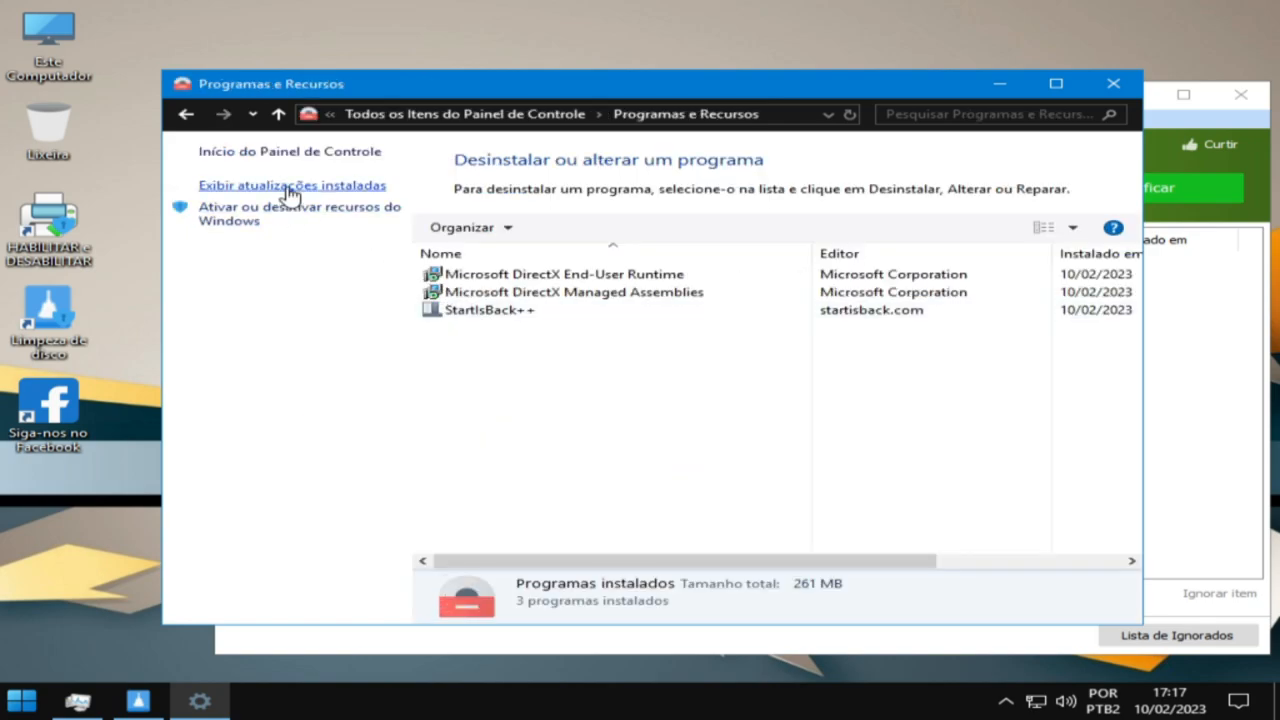
pyautogui.click(292, 185)
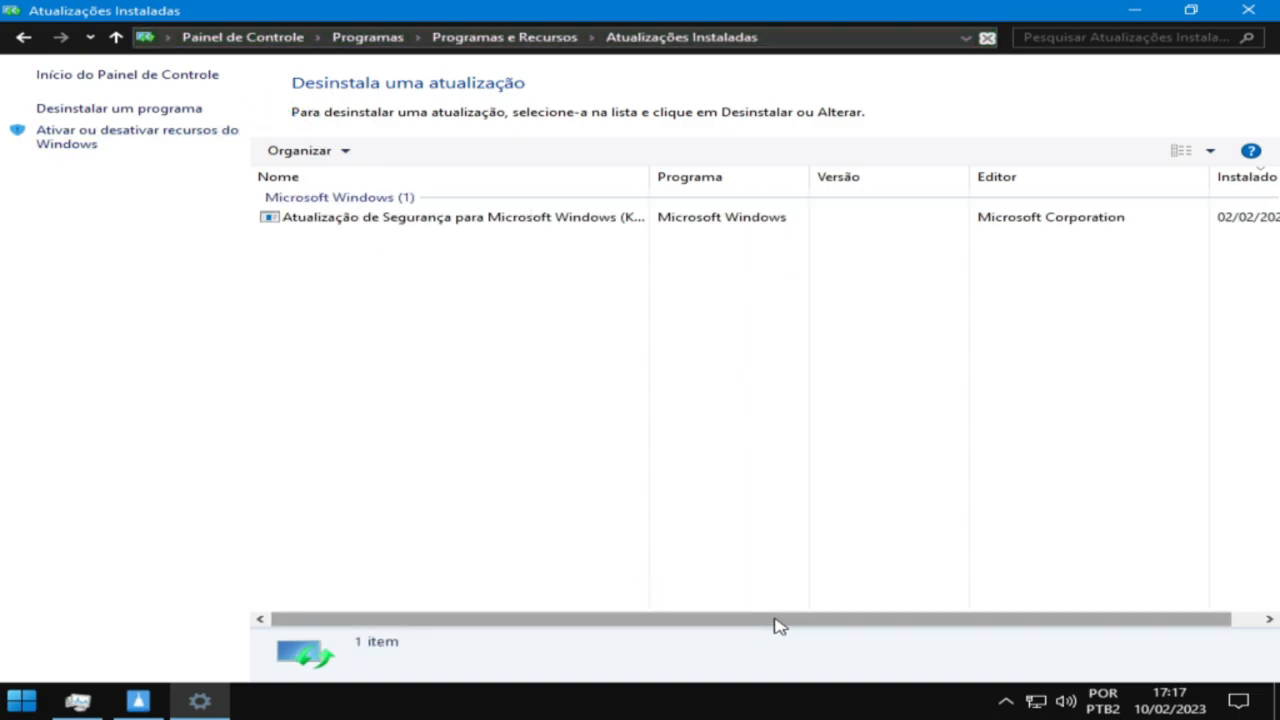
pyautogui.hscroll(3)
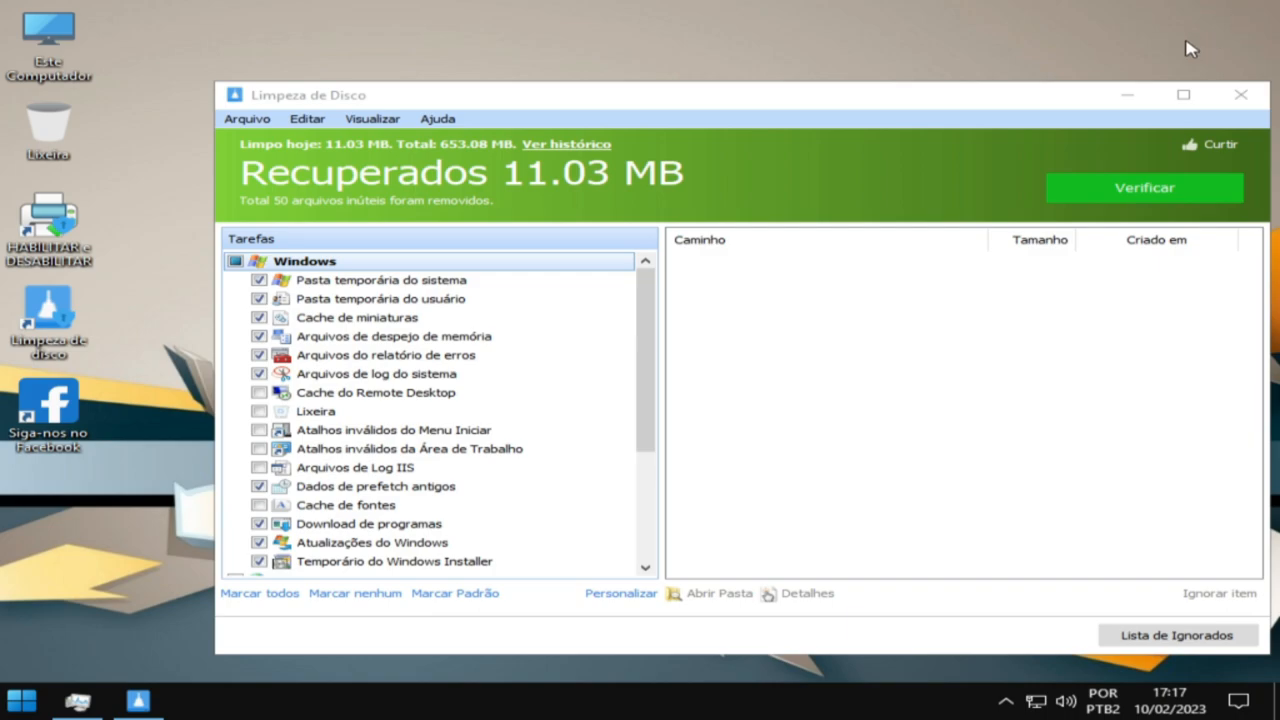
# - Reach Personalização from the desktop menu and view the Temas page with the single Windows theme
pyautogui.rightClick(600, 160)
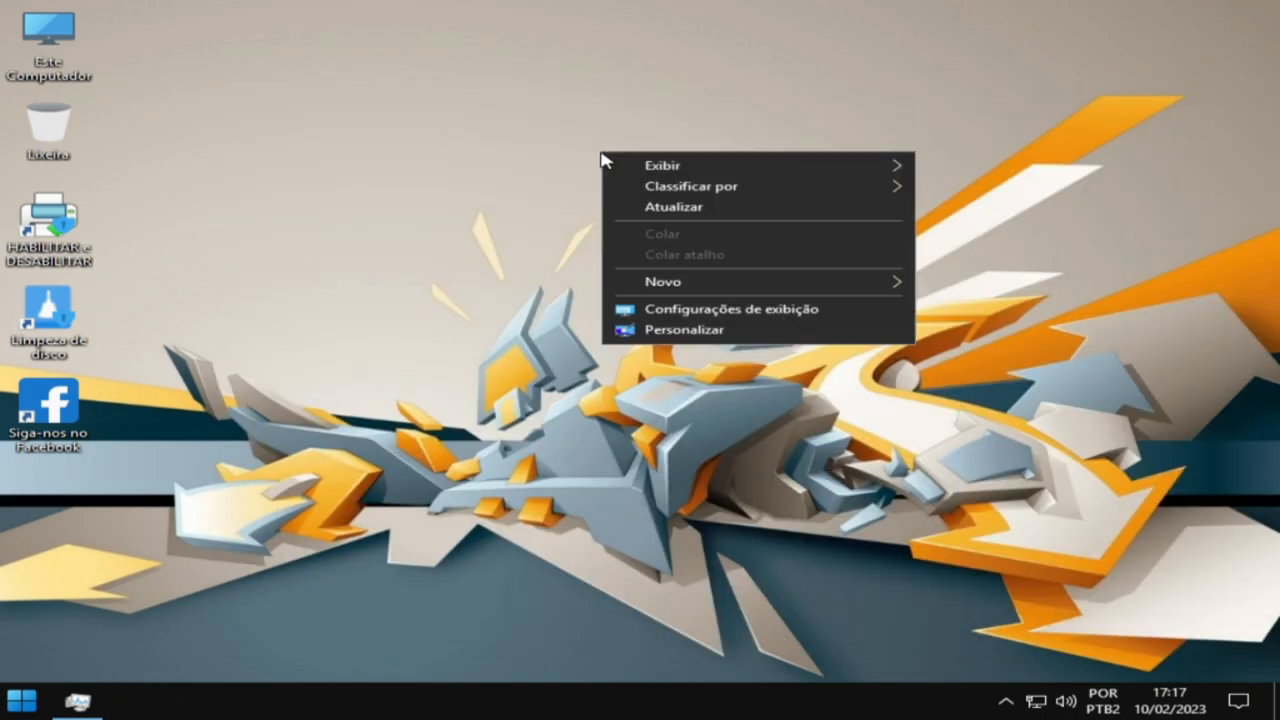
pyautogui.click(731, 308)
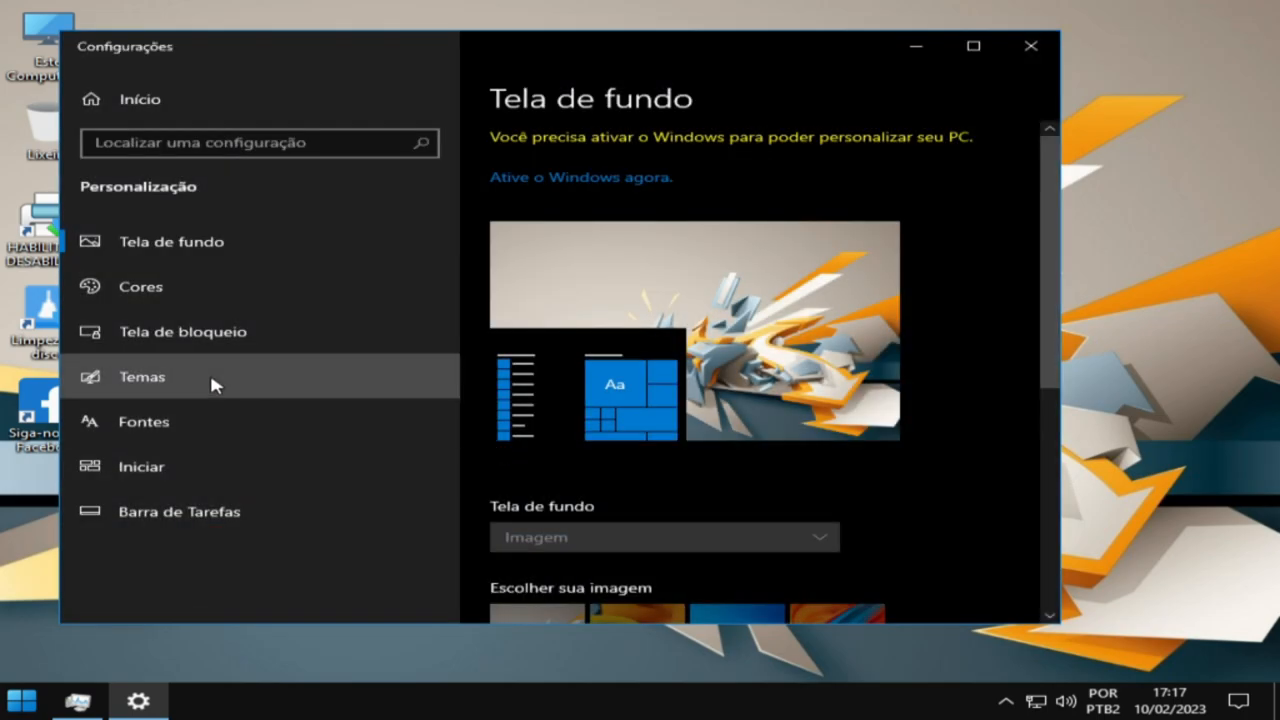
pyautogui.click(142, 376)
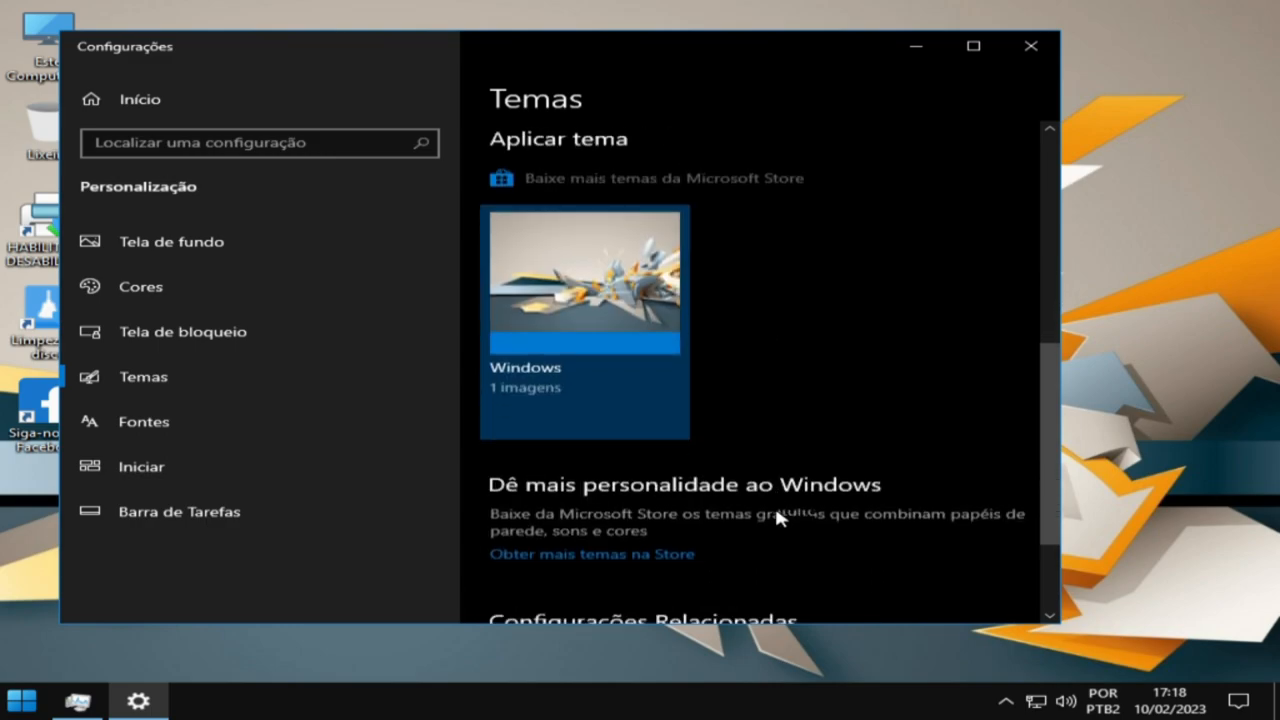
pyautogui.scroll(-3)
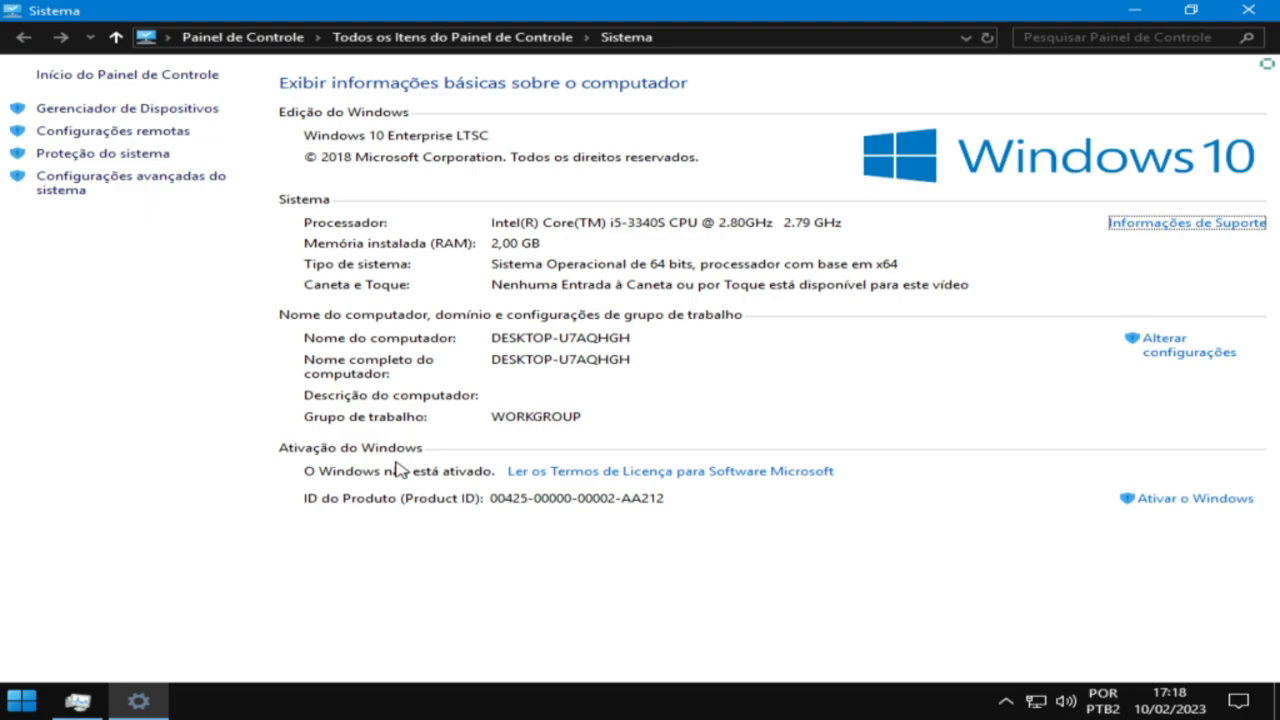
pyautogui.moveTo(1163, 487)
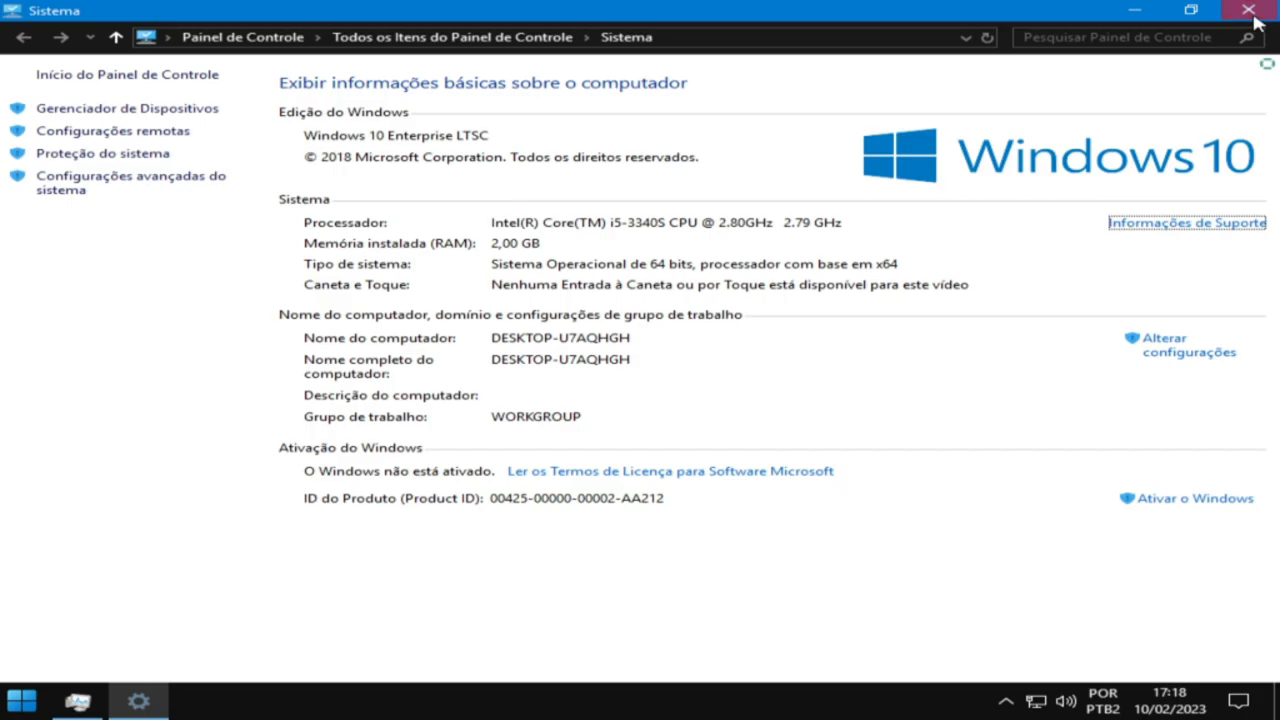
# - Close the System window after noting Windows 10 Enterprise LTSC is not activated
pyautogui.click(1248, 9)
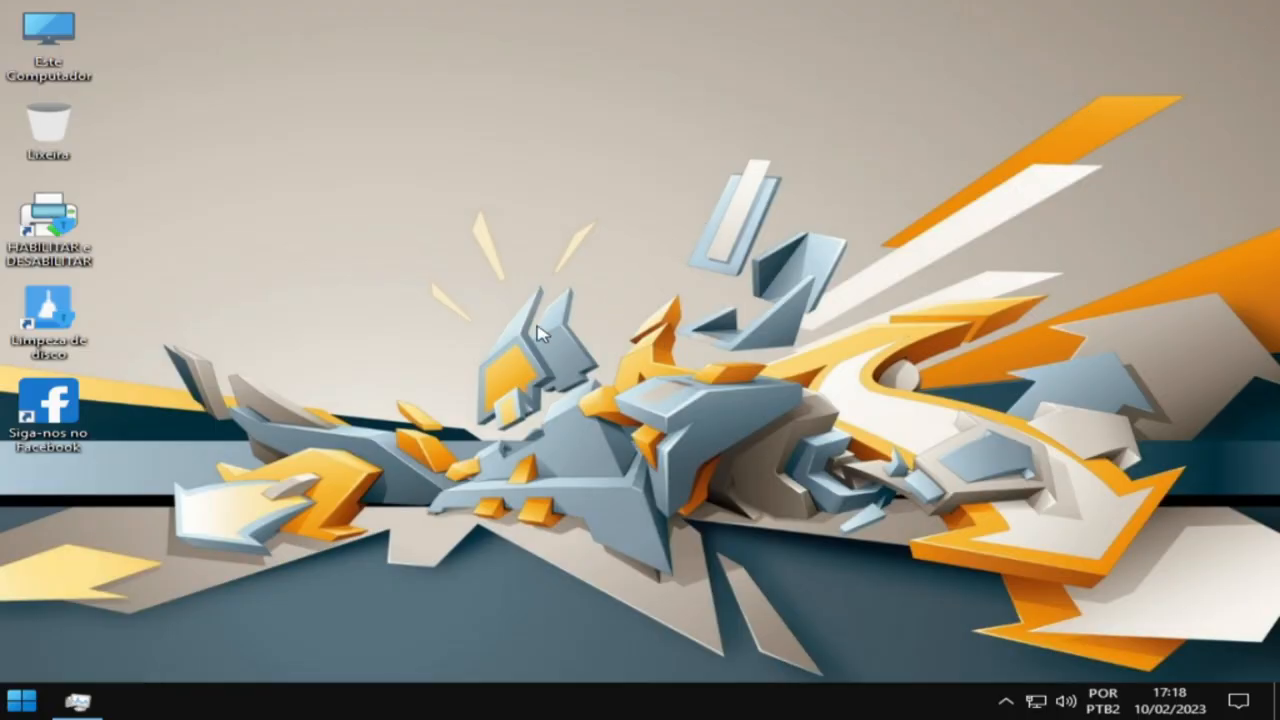